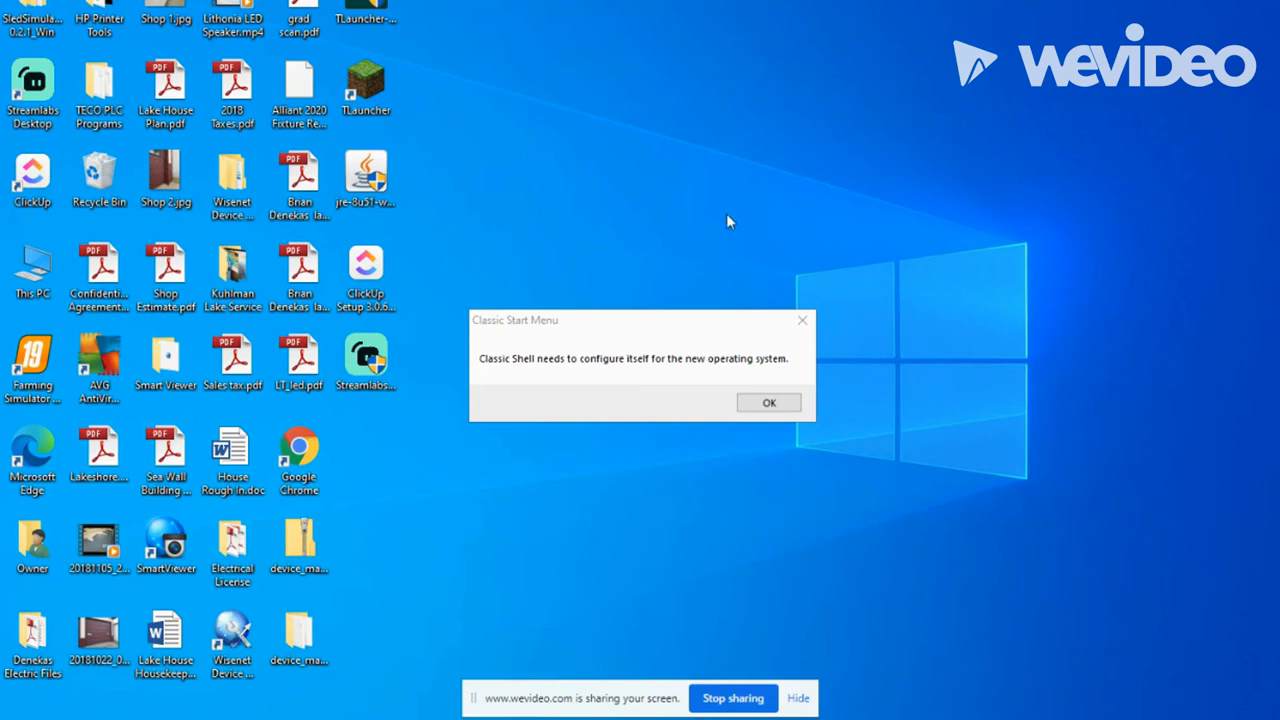
mouse_move(734, 164)
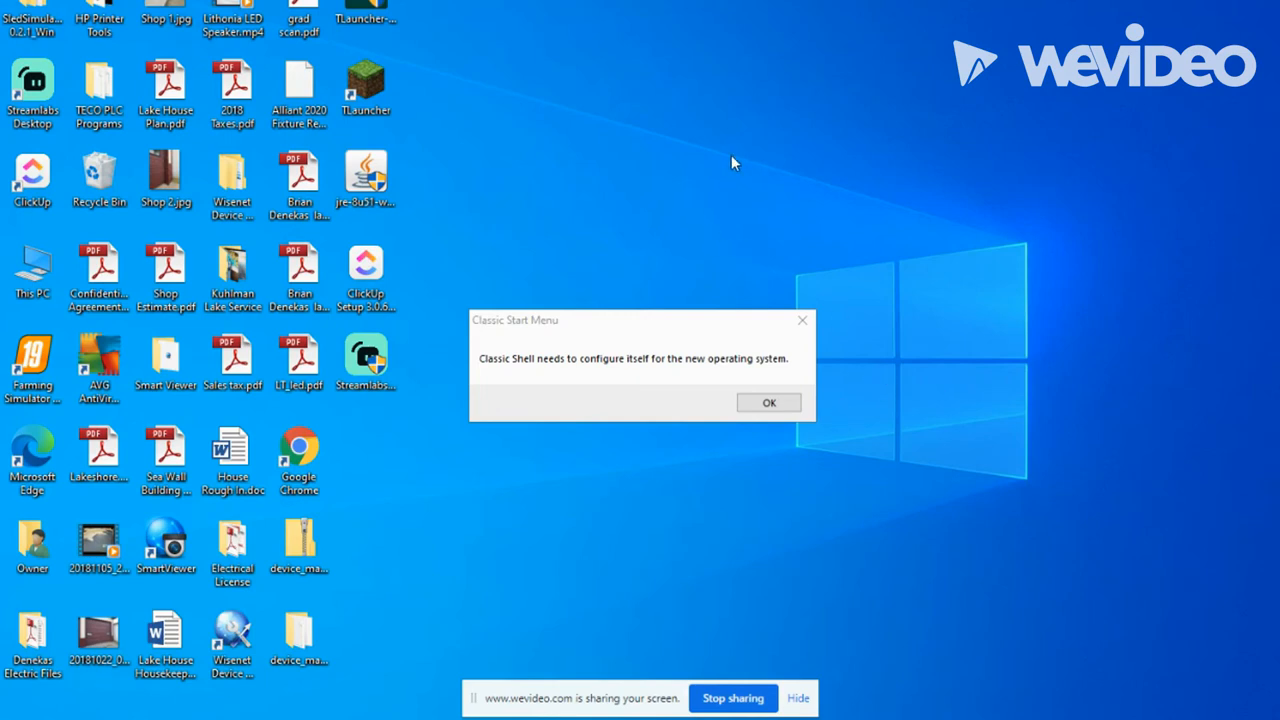
mouse_move(740, 168)
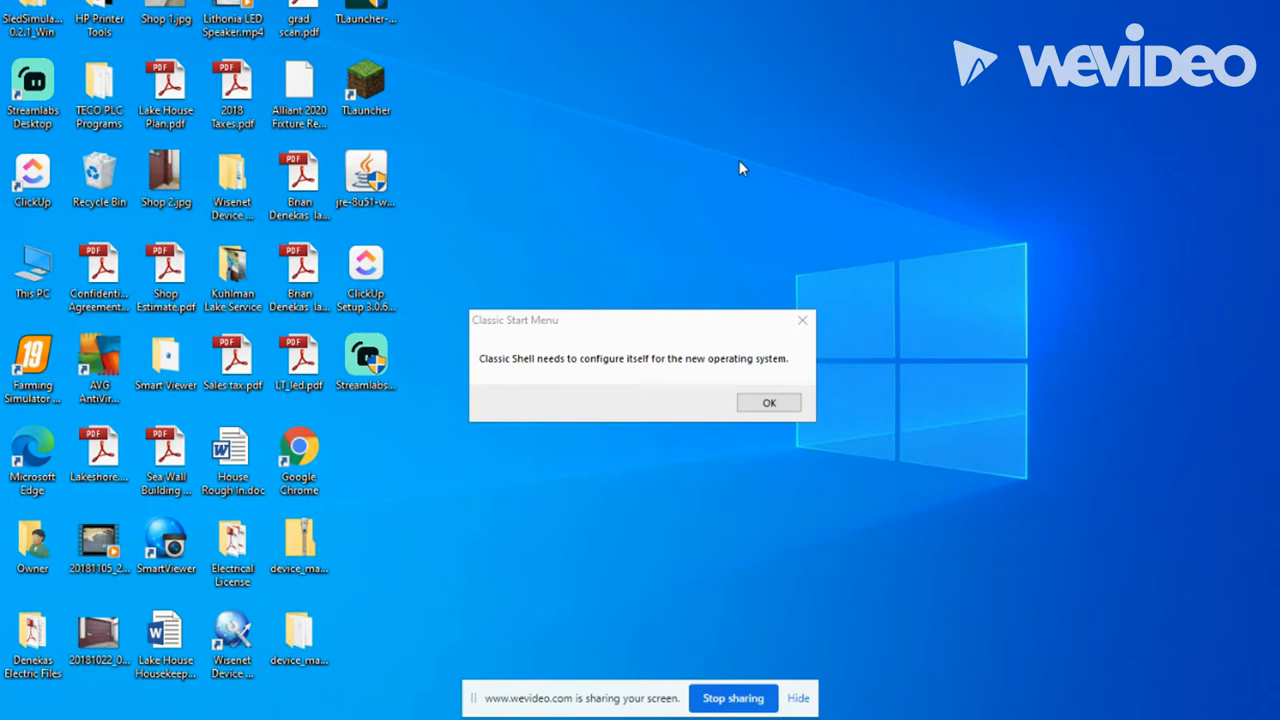
mouse_move(732, 160)
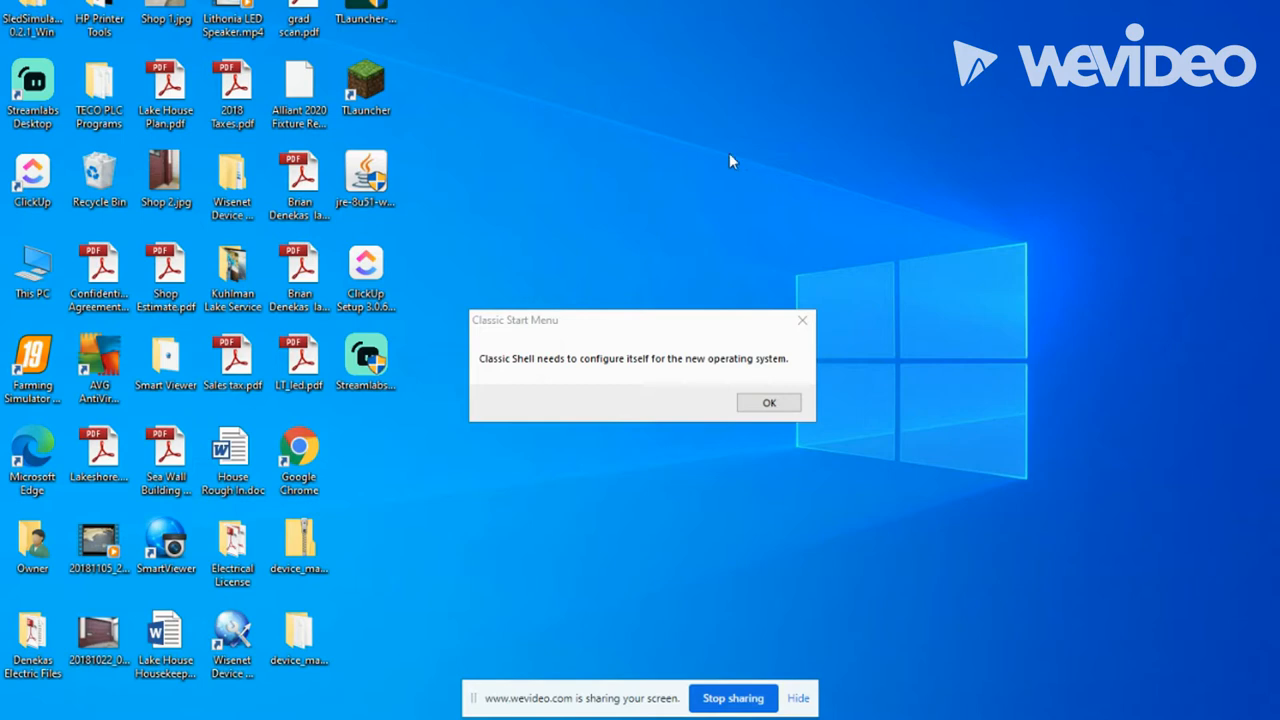
mouse_move(300, 90)
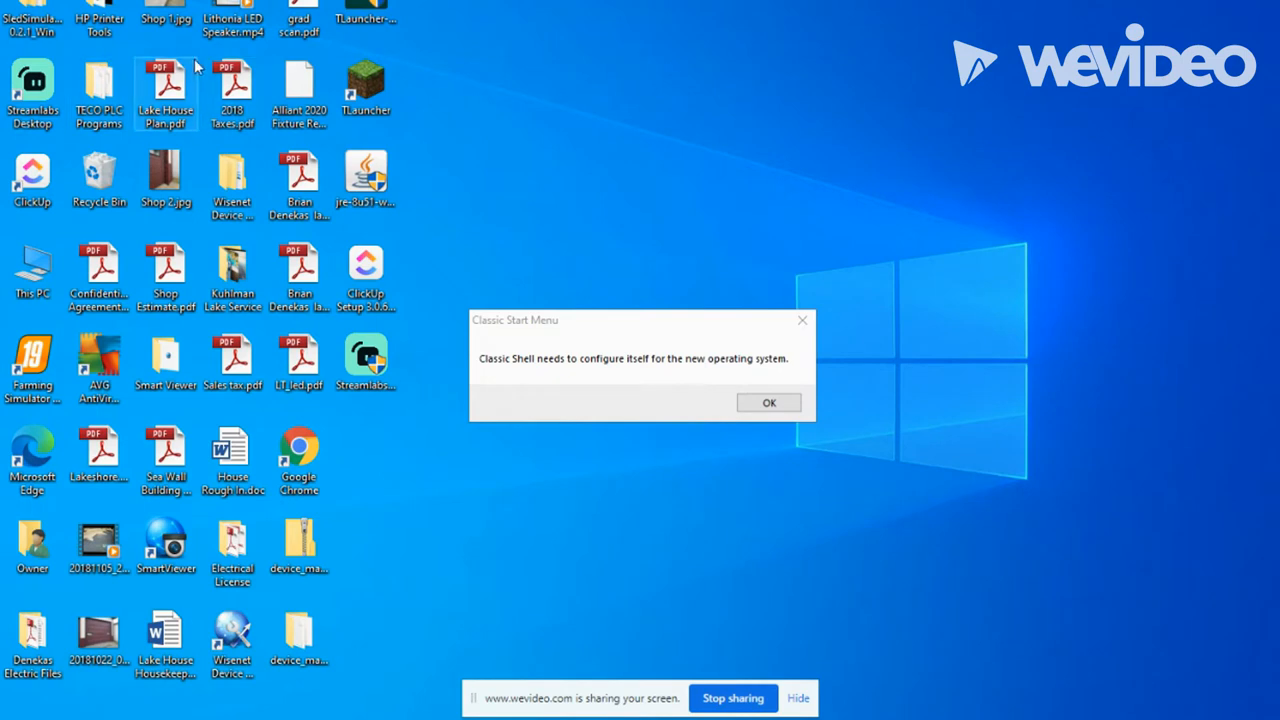
mouse_move(32, 10)
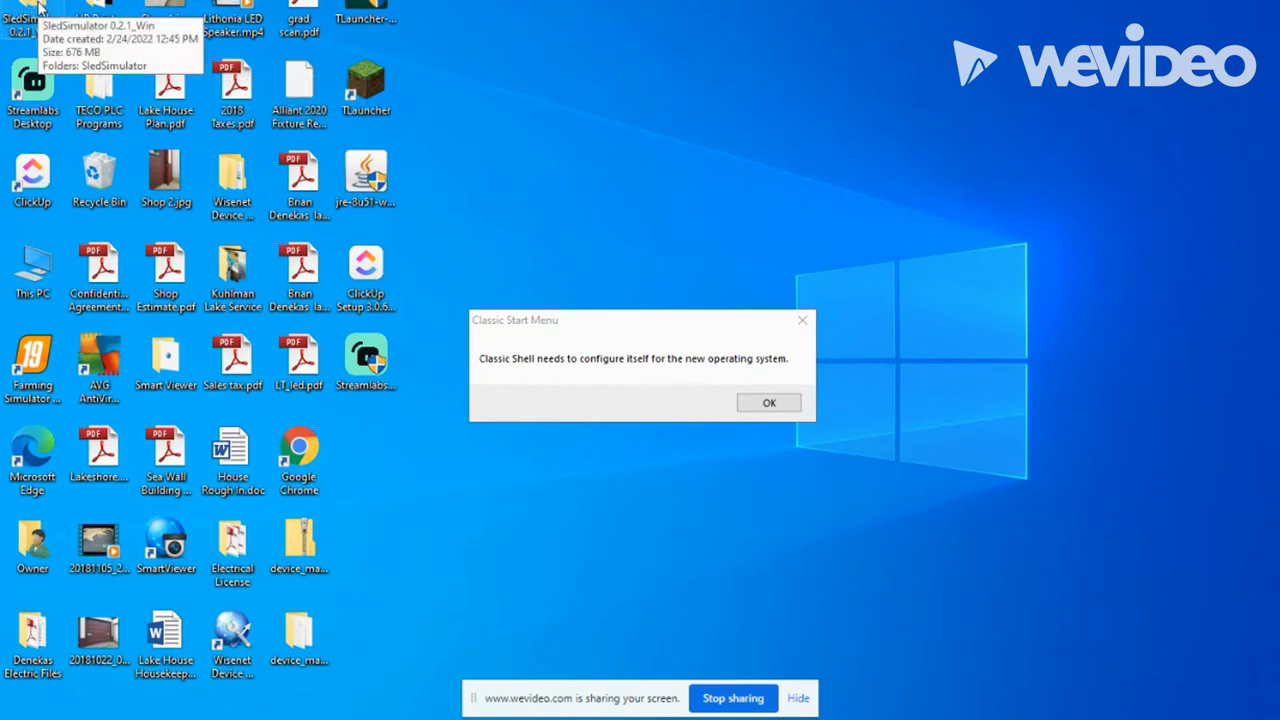
mouse_move(596, 164)
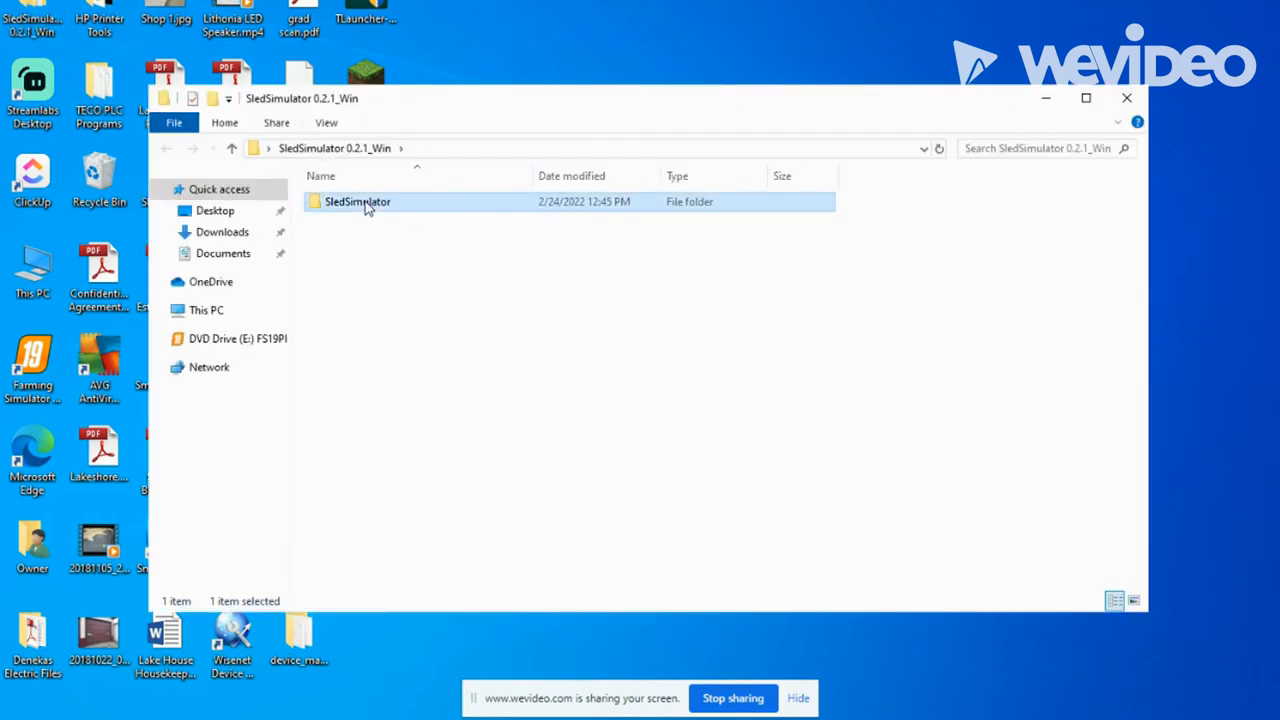
Launch SledSimulator.exe from the inner SledSimulator folder and allow it past the unverified-publisher warning.
double_click(356, 200)
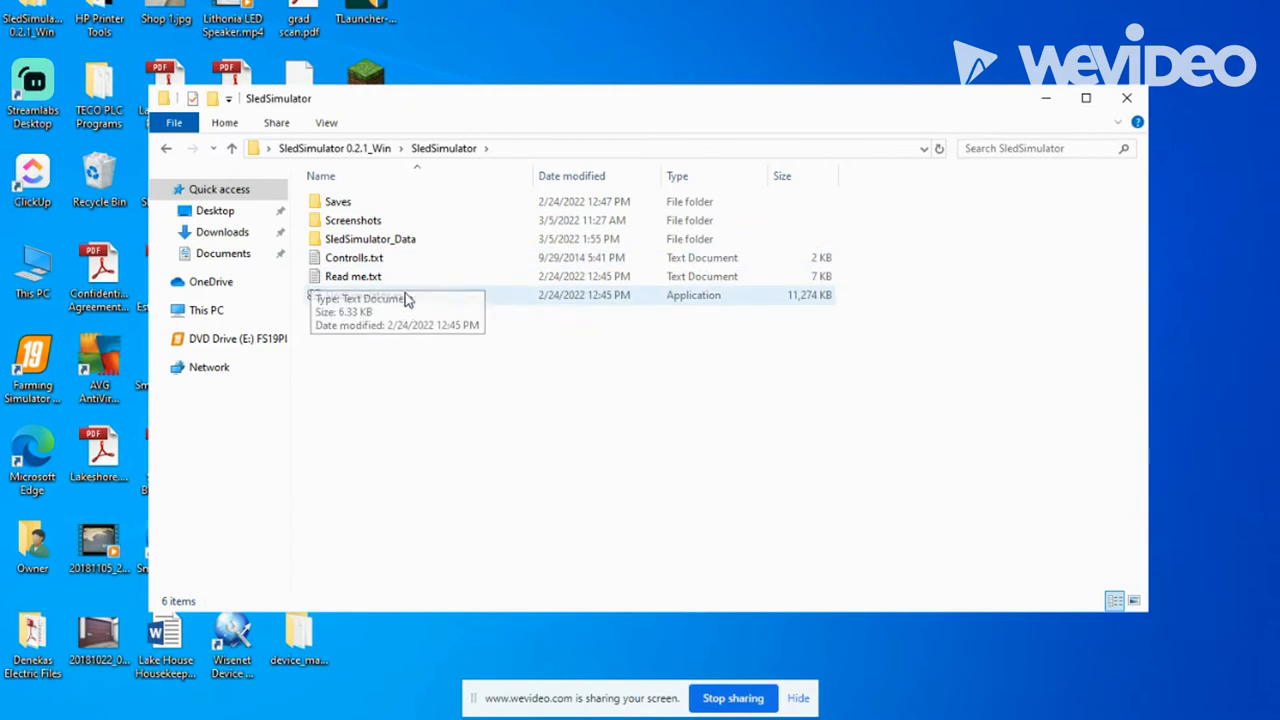
mouse_move(650, 196)
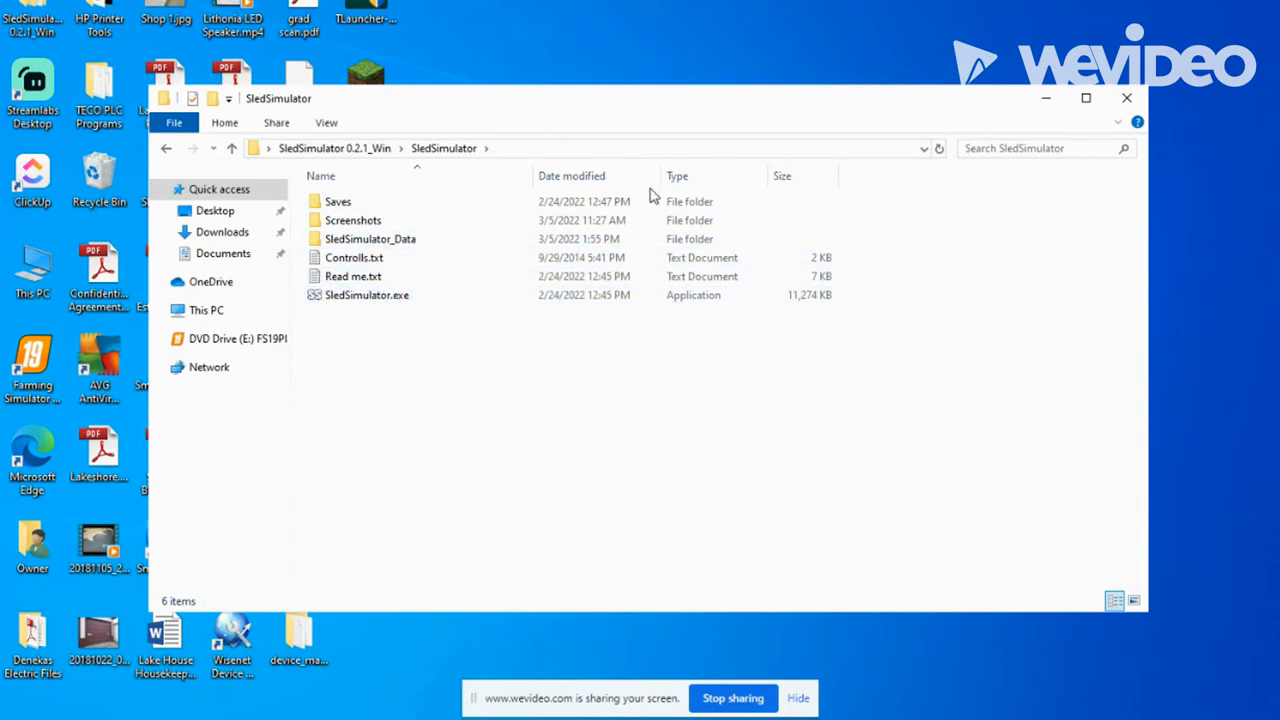
mouse_move(432, 276)
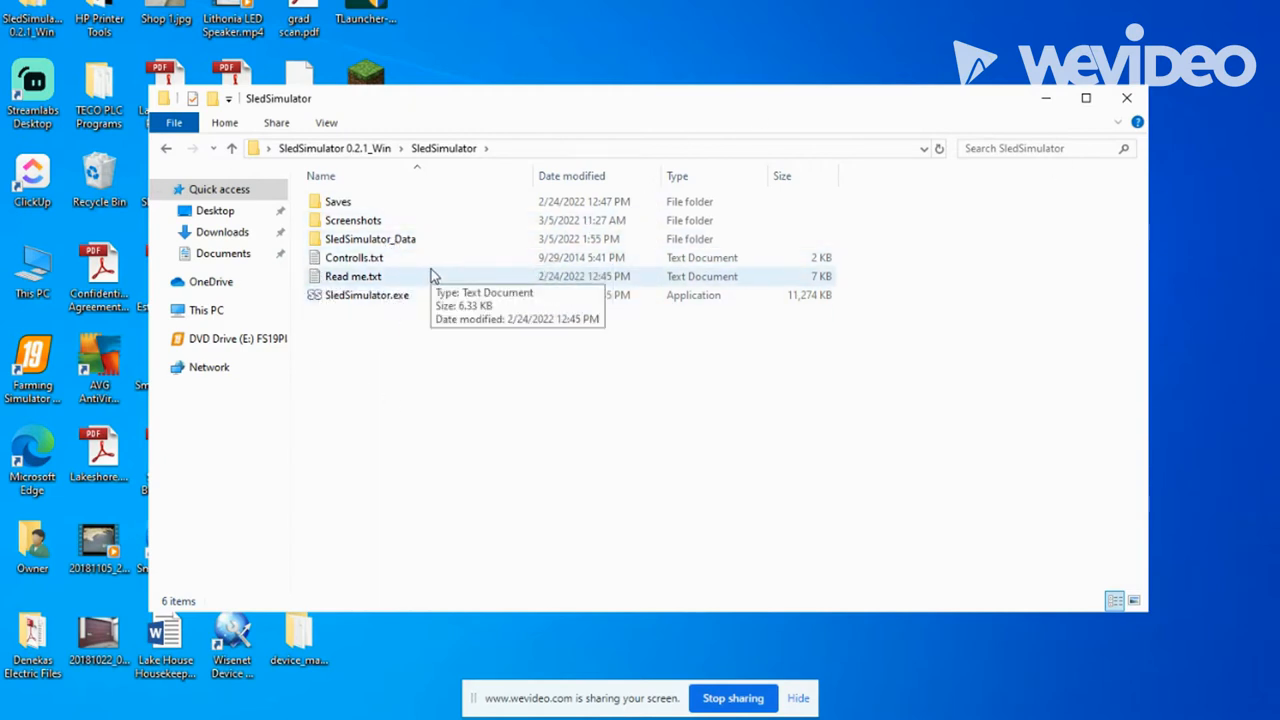
mouse_move(366, 294)
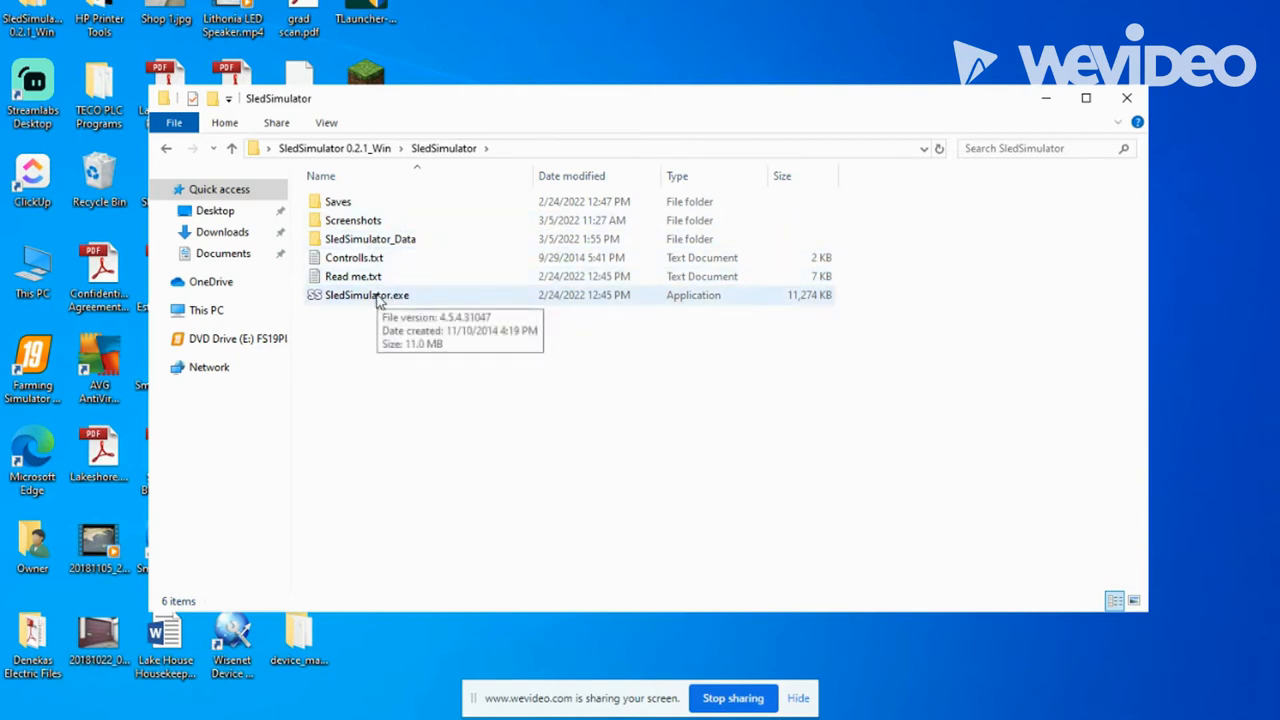
double_click(366, 294)
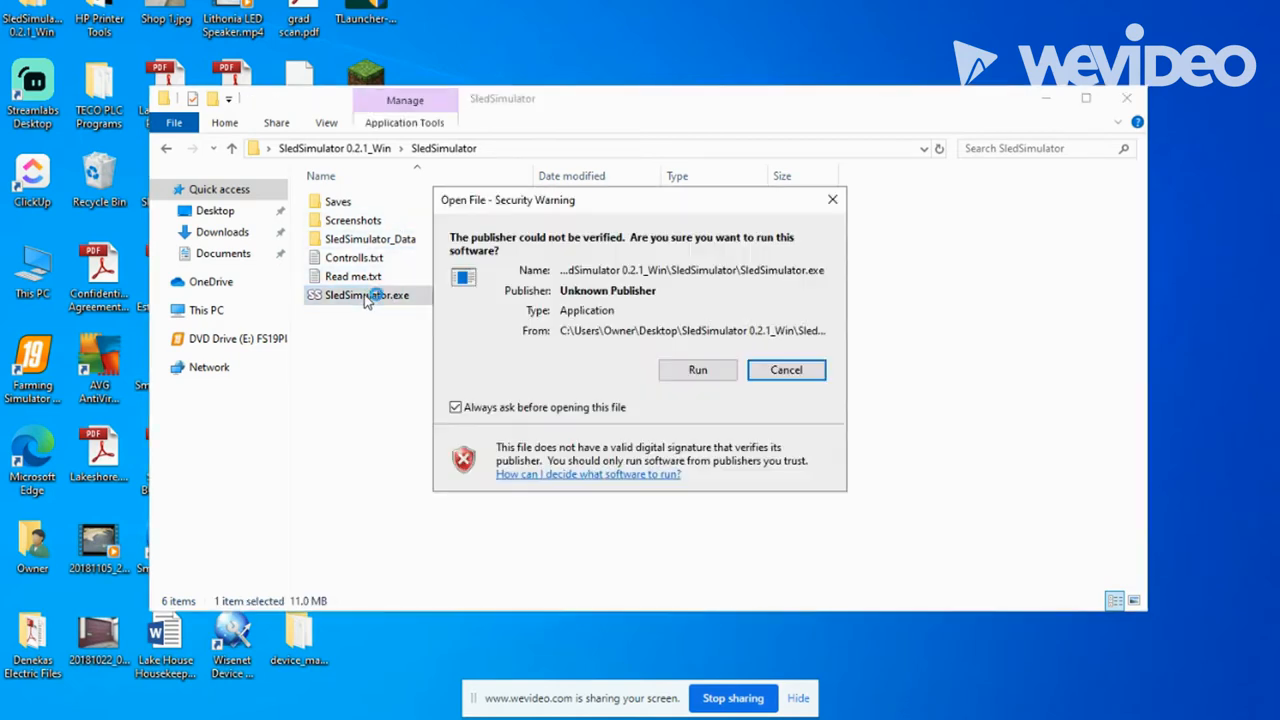
click(696, 368)
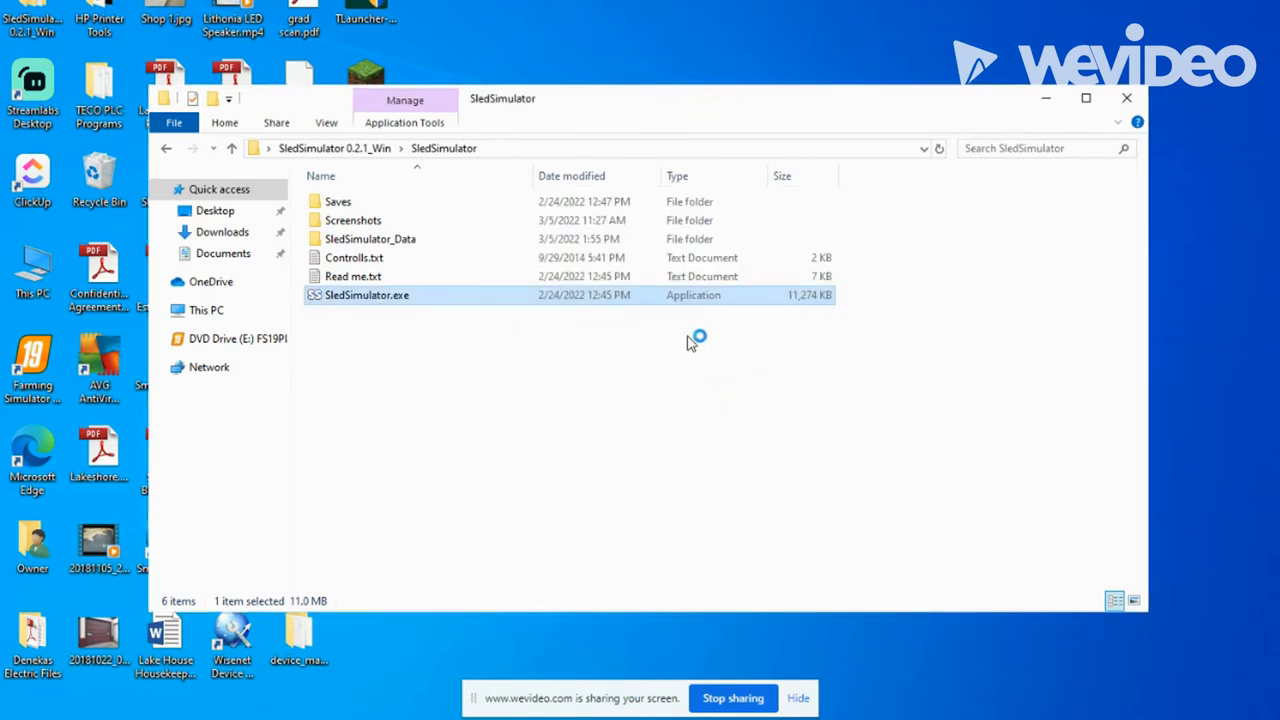
Keep graphics quality at Low in the launch configuration at 1024x768 resolution.
double_click(368, 294)
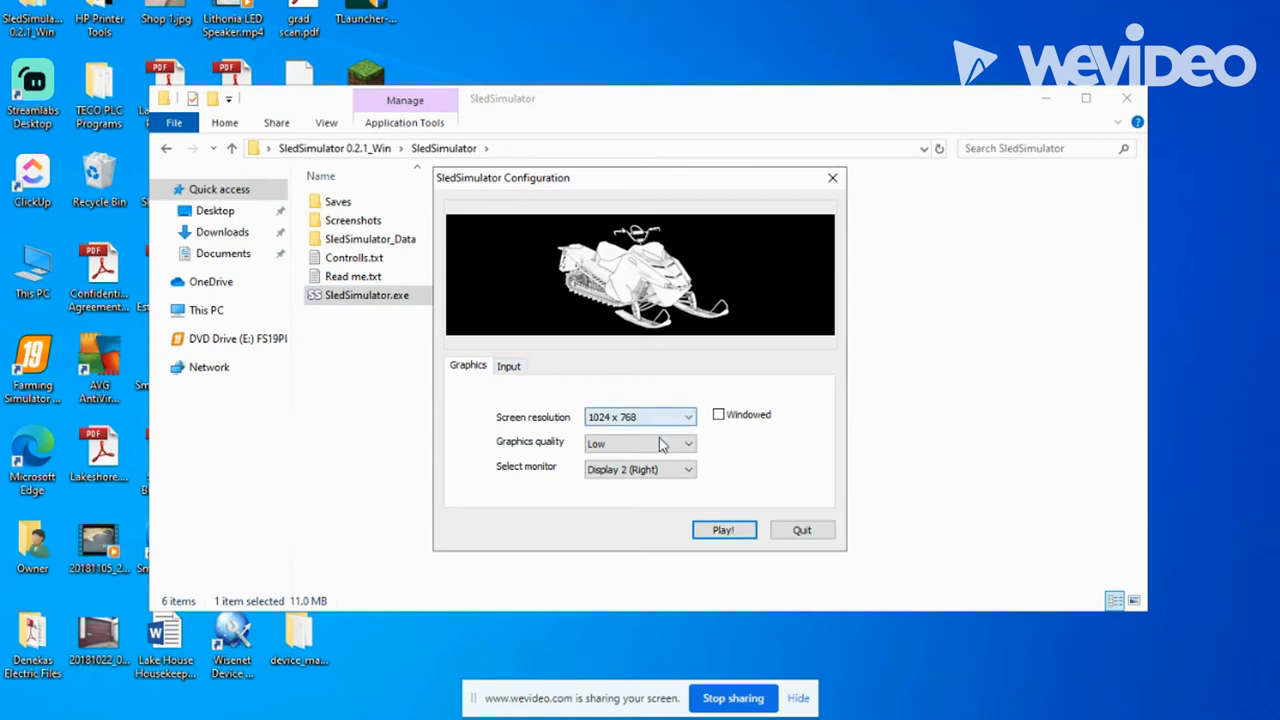
mouse_move(530, 388)
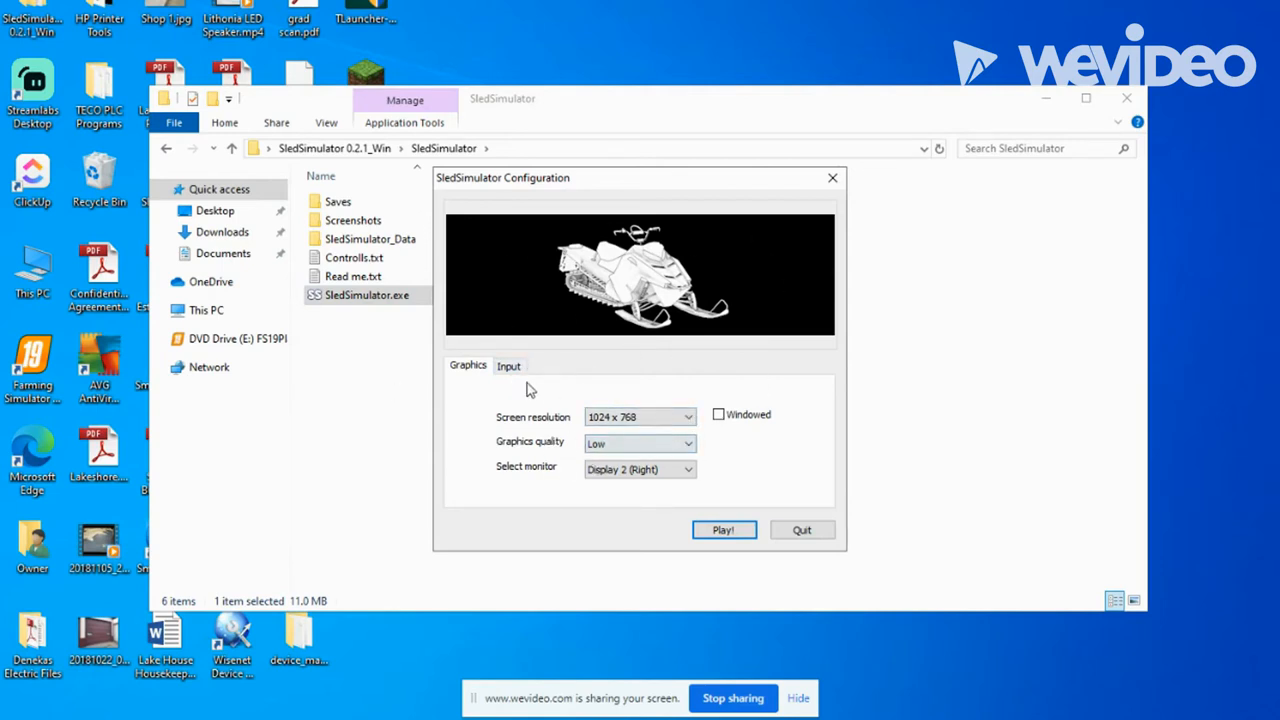
mouse_move(600, 402)
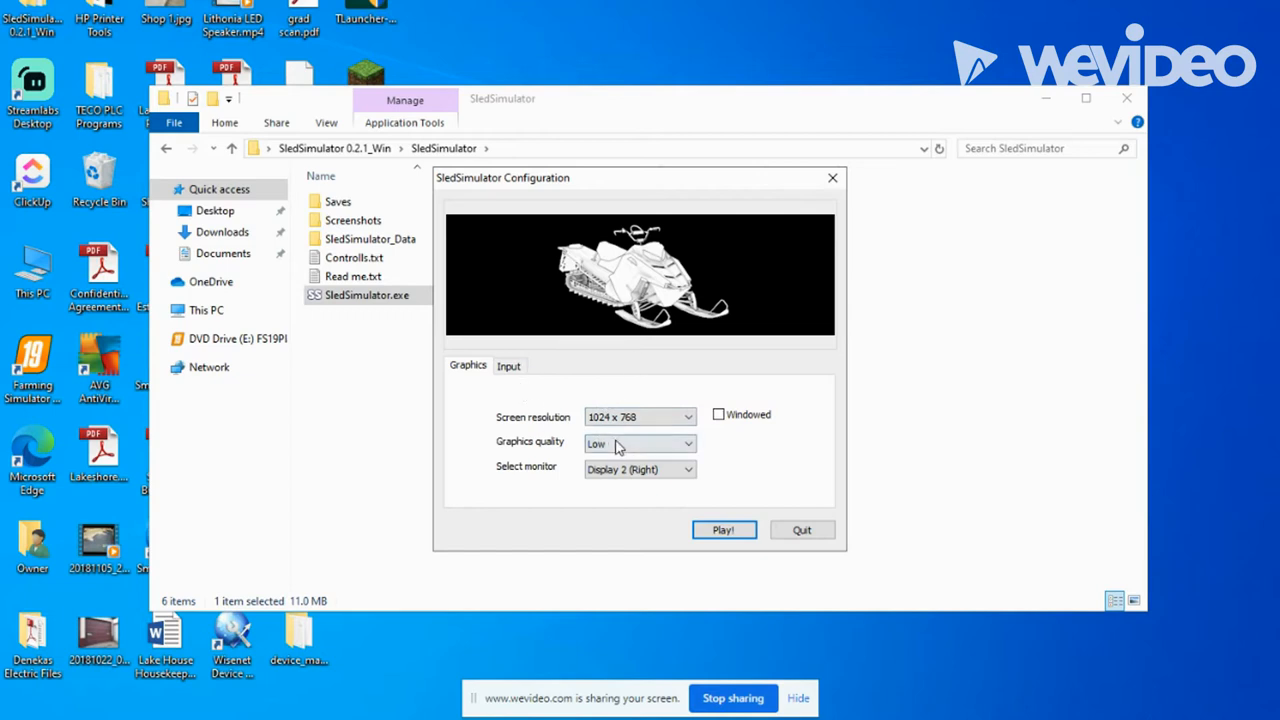
click(640, 444)
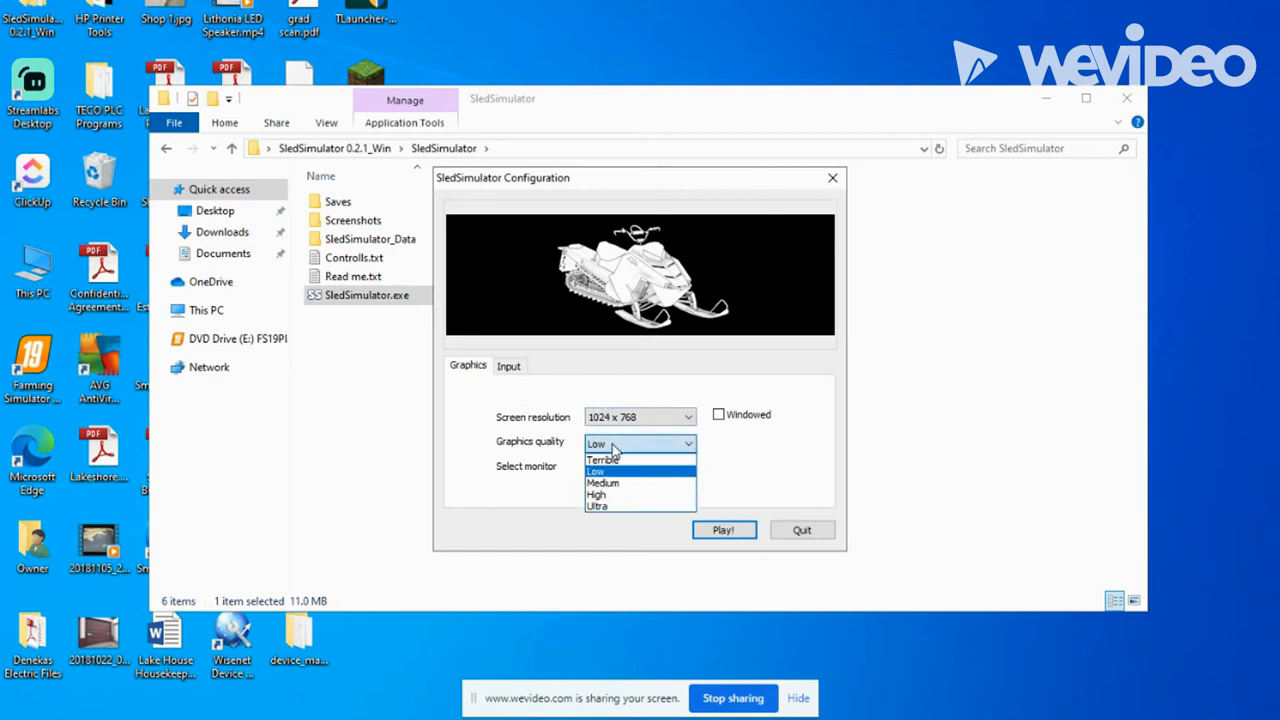
click(596, 472)
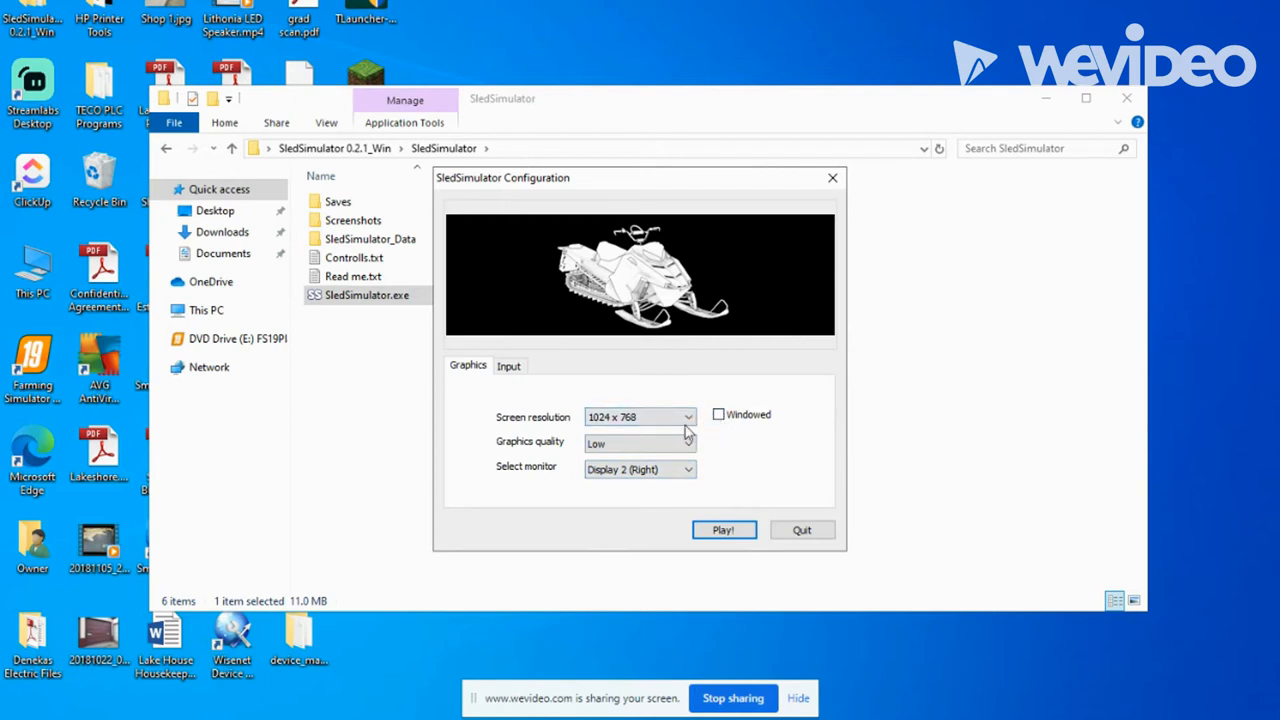
mouse_move(830, 420)
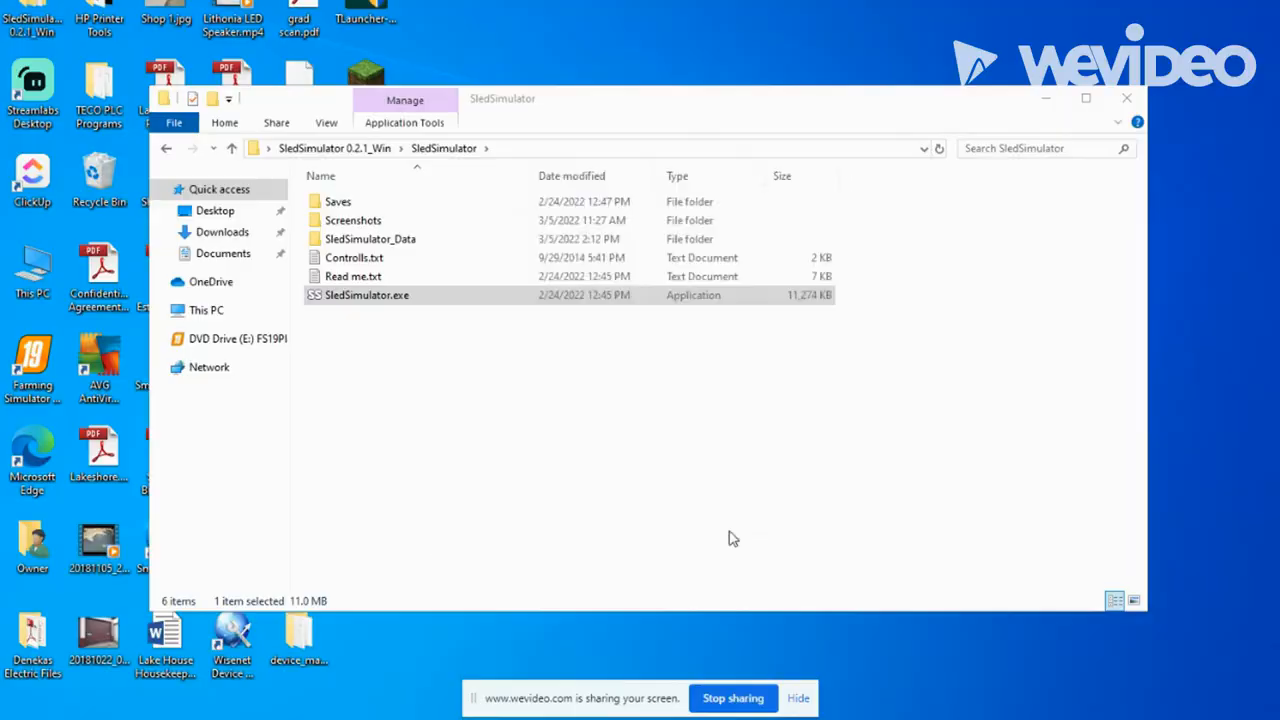
Start the game from SledSimulator.exe and reach its main menu past the Unity splash.
double_click(368, 294)
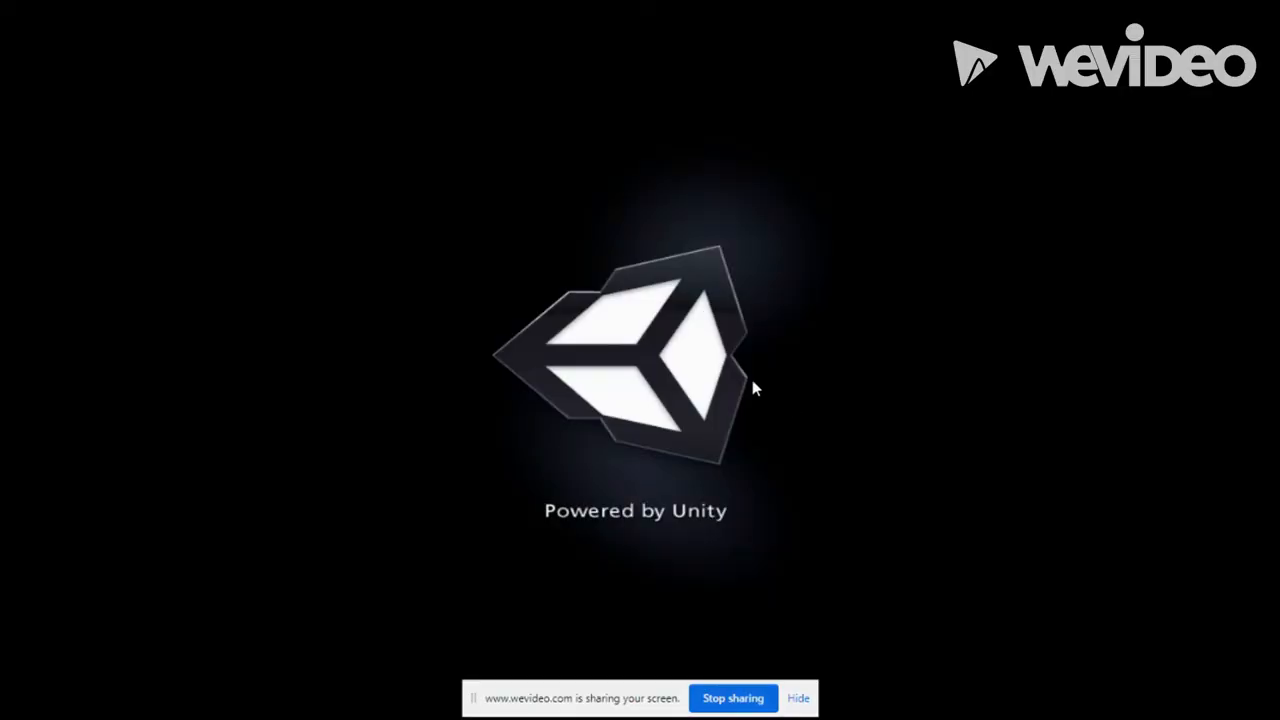
mouse_move(500, 216)
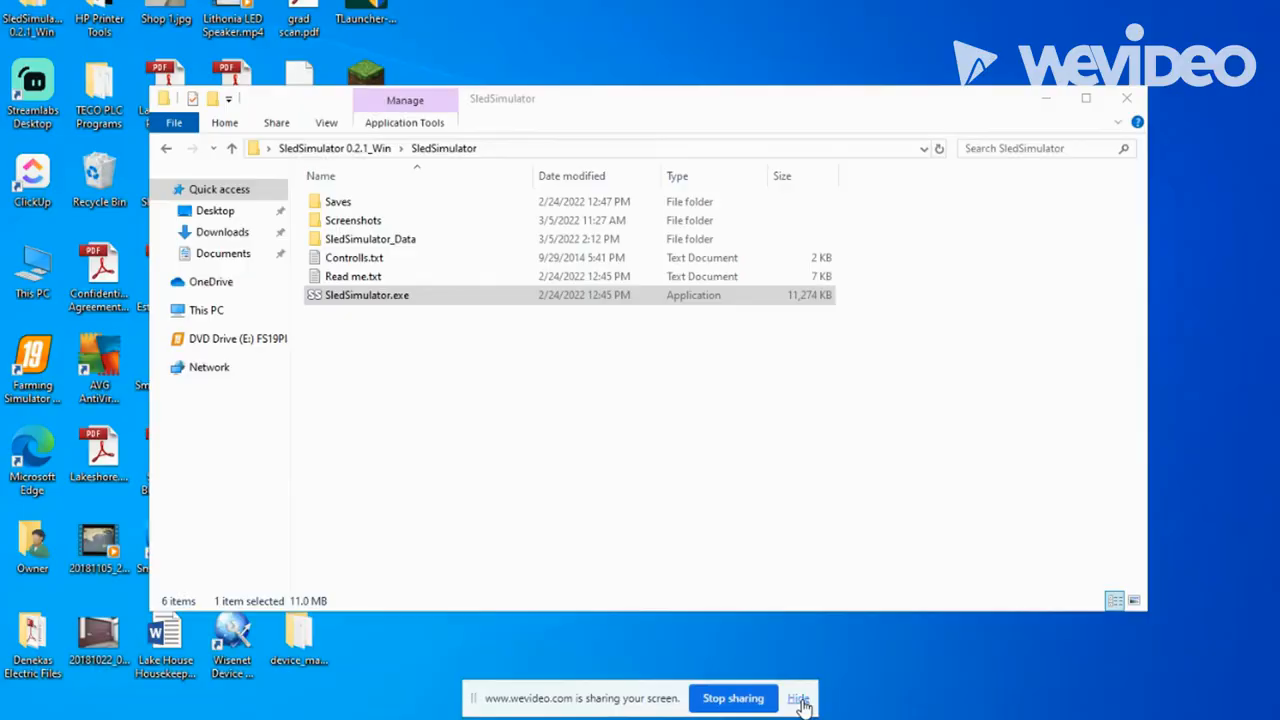
double_click(368, 294)
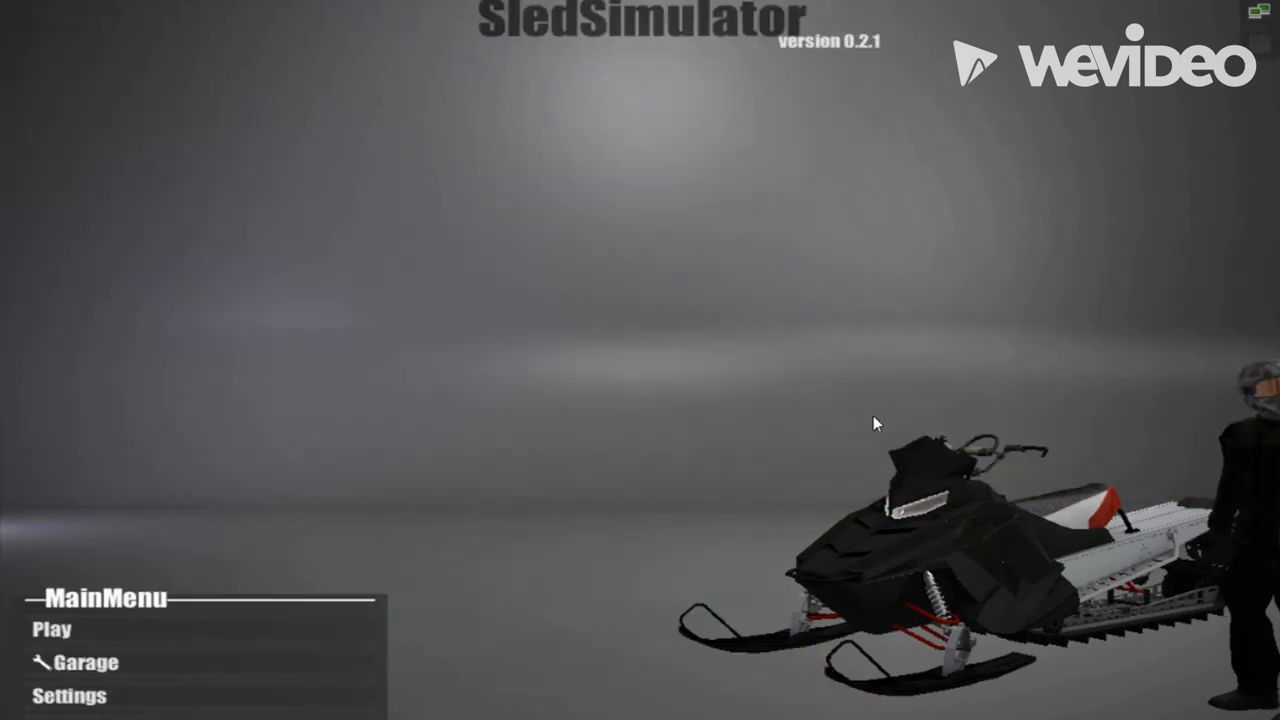
mouse_move(192, 676)
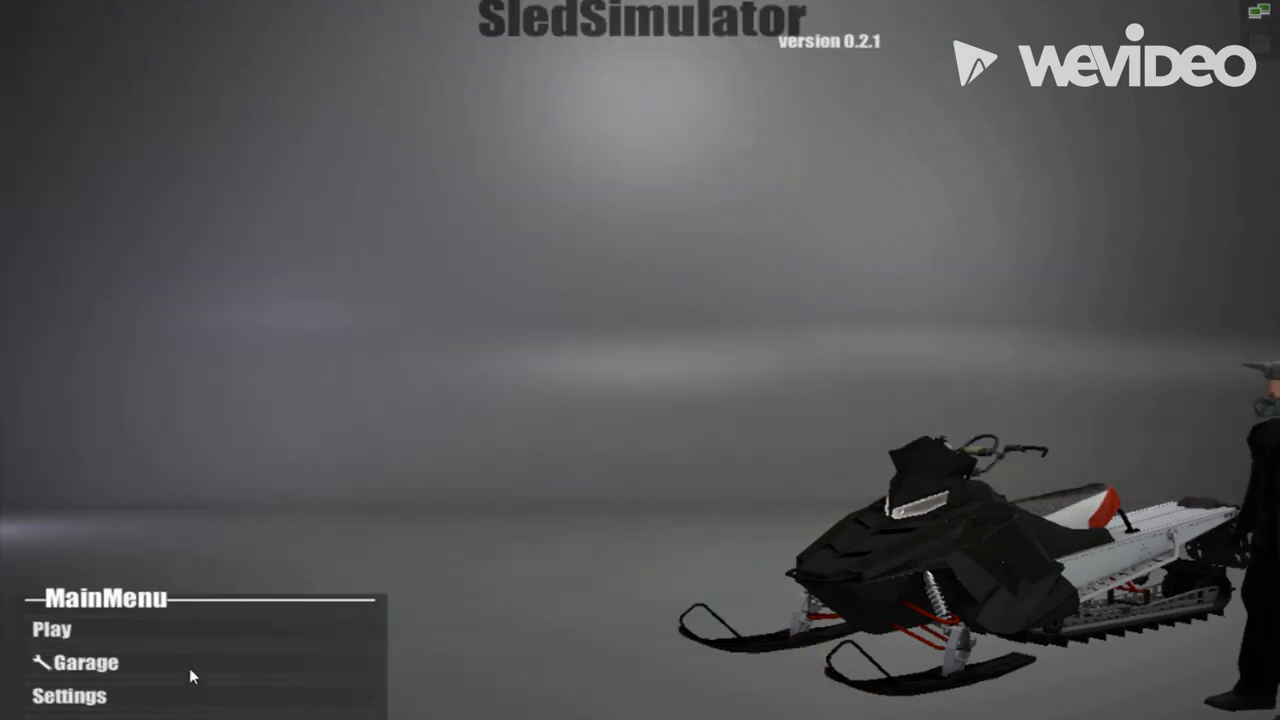
Create a game with max players at Singleplayer after trying 4 and 2, time 7:00.
click(52, 628)
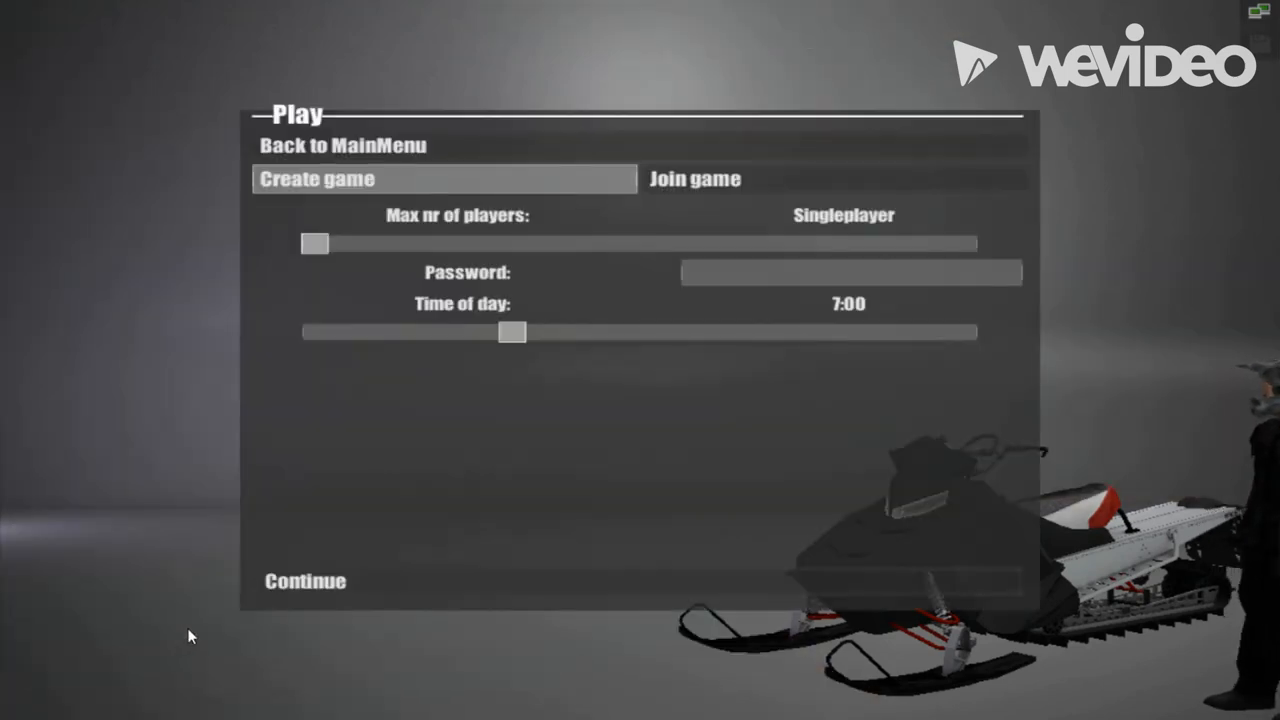
drag(316, 244, 800, 244)
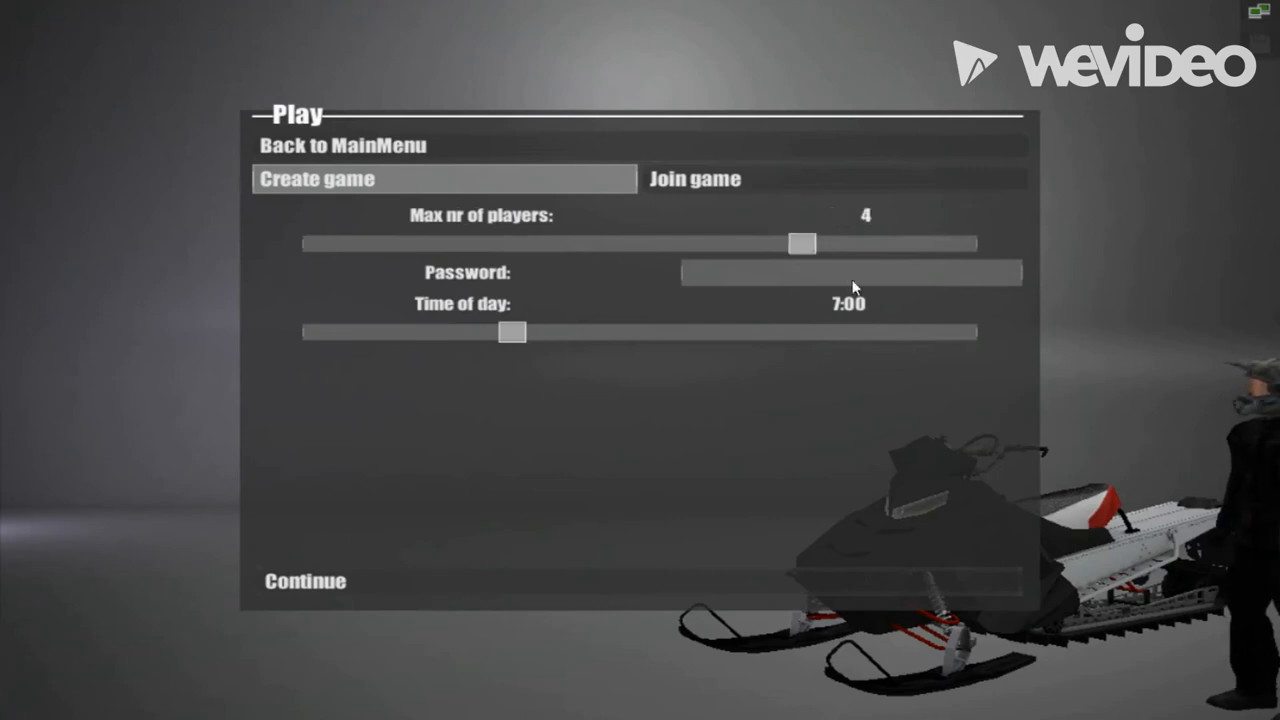
drag(800, 244, 476, 244)
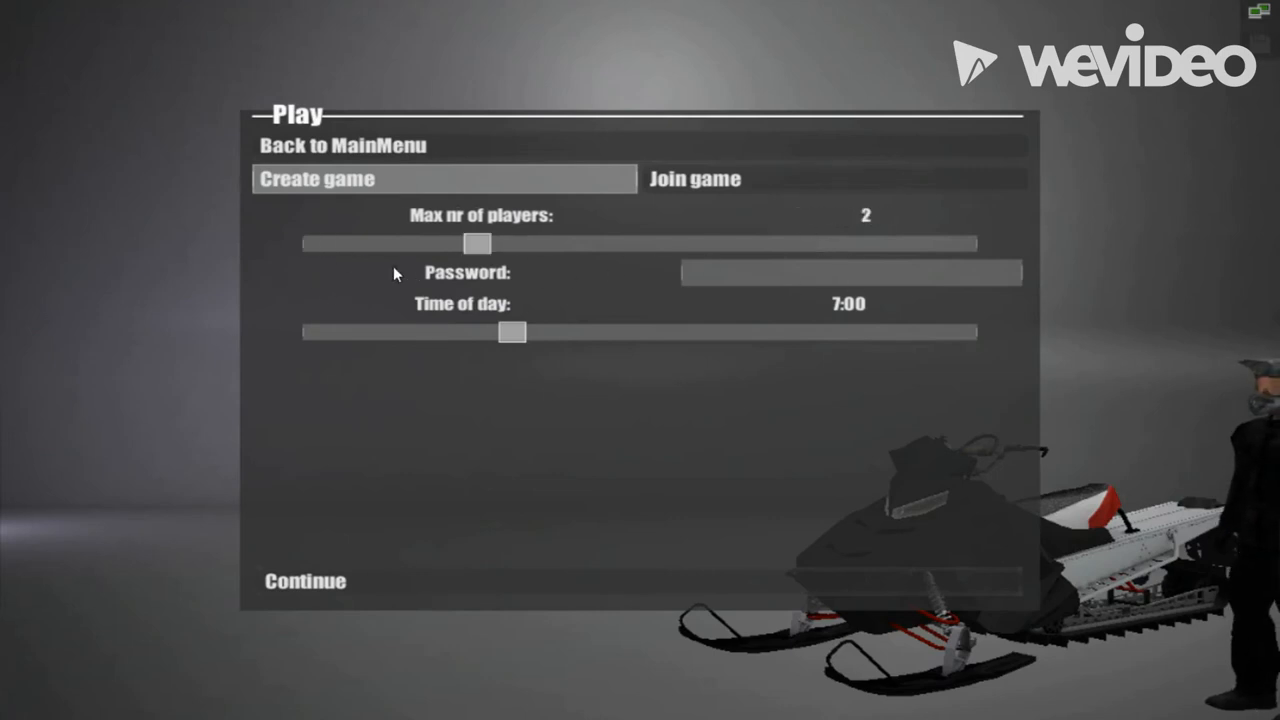
drag(476, 244, 314, 244)
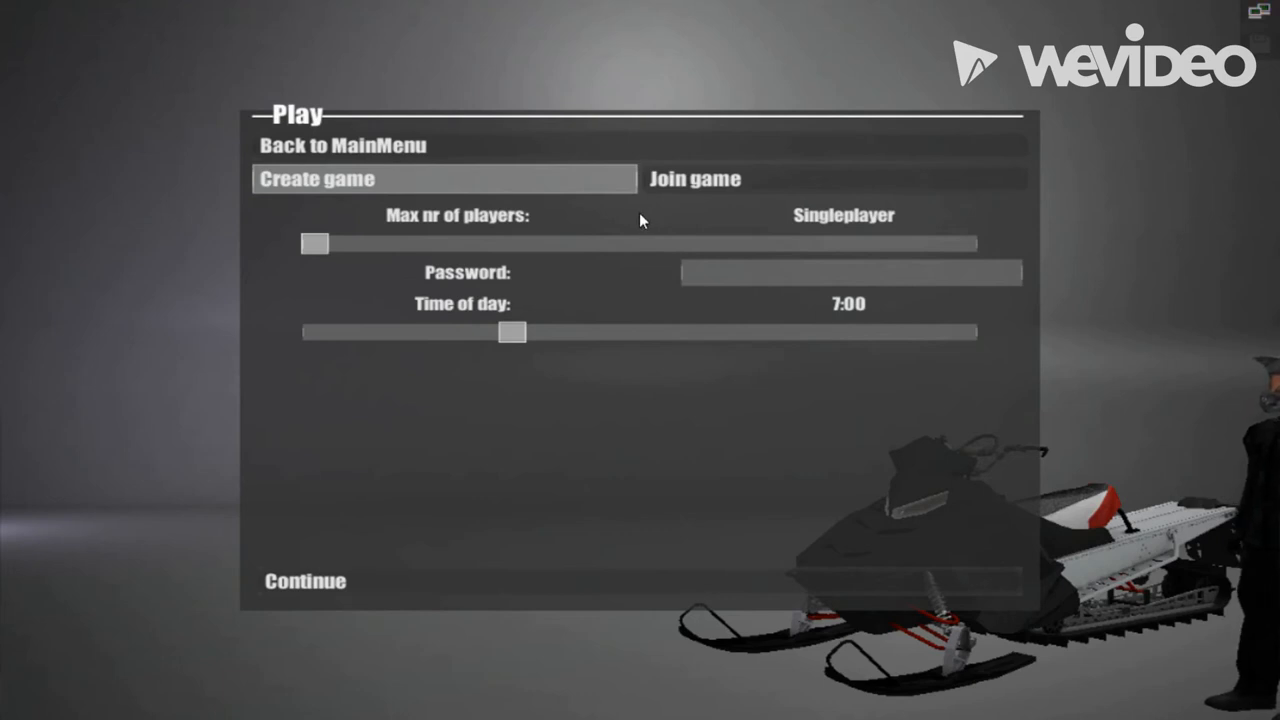
mouse_move(444, 340)
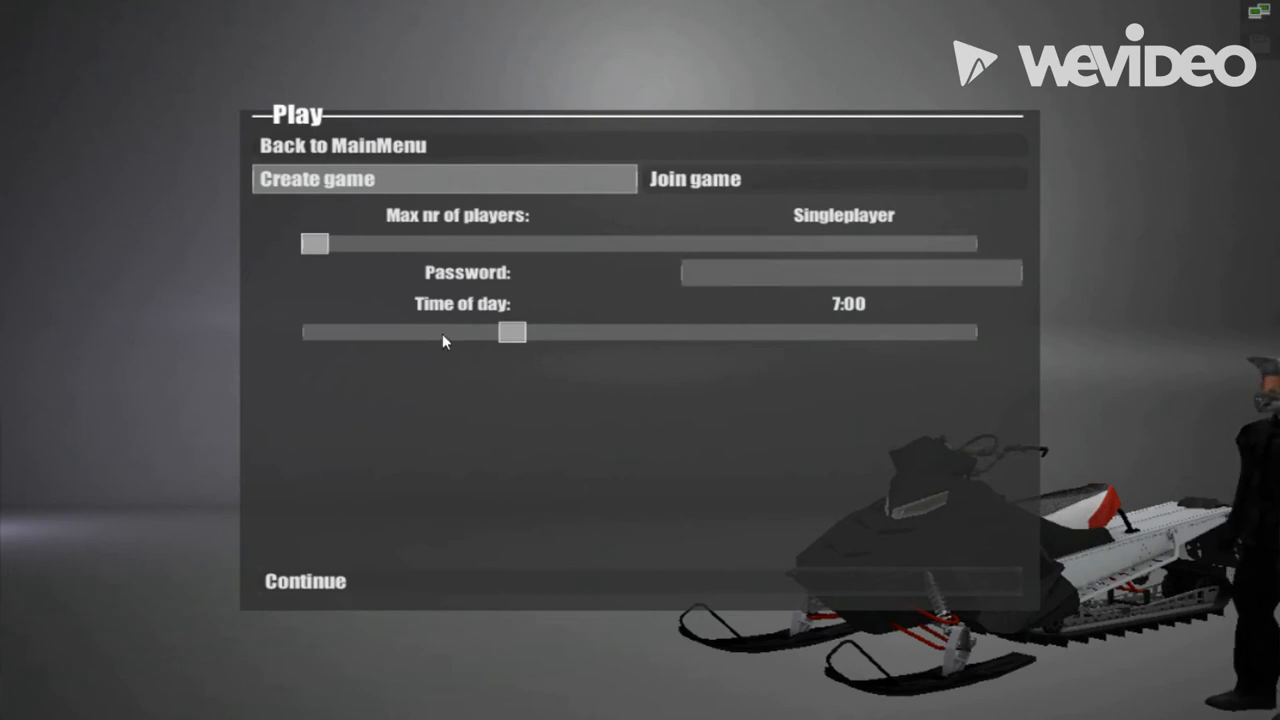
mouse_move(642, 328)
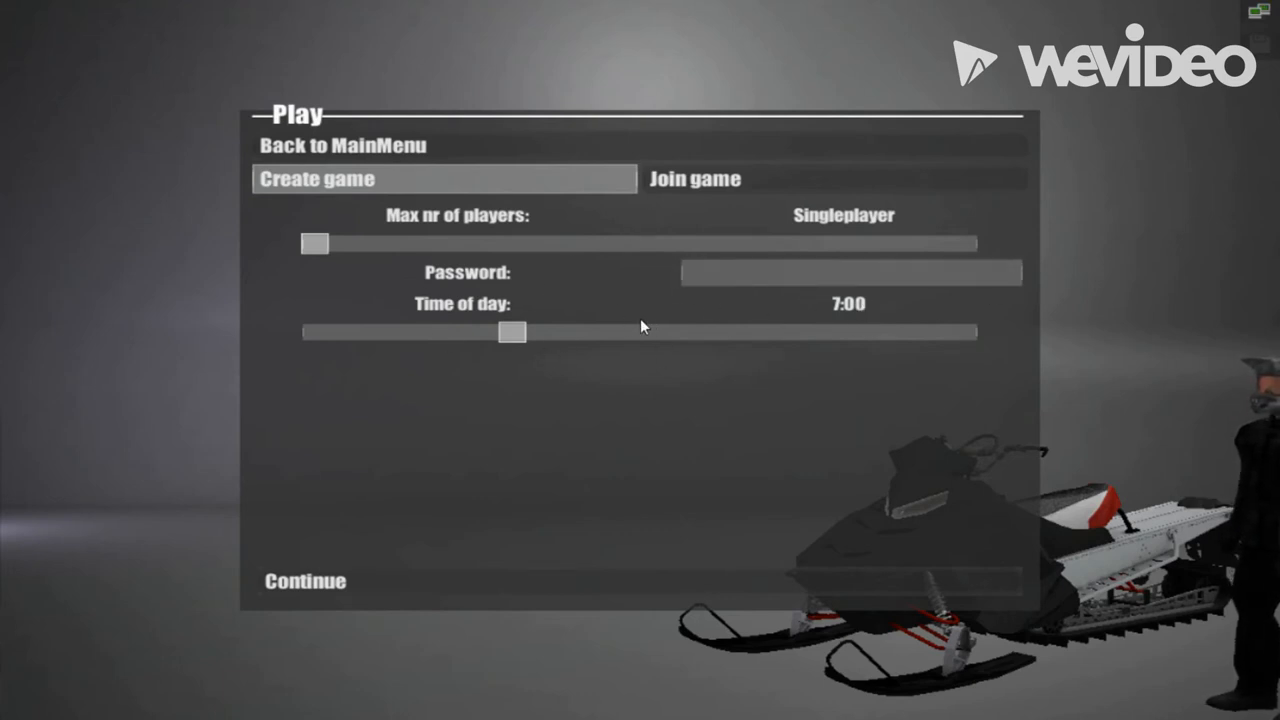
mouse_move(490, 312)
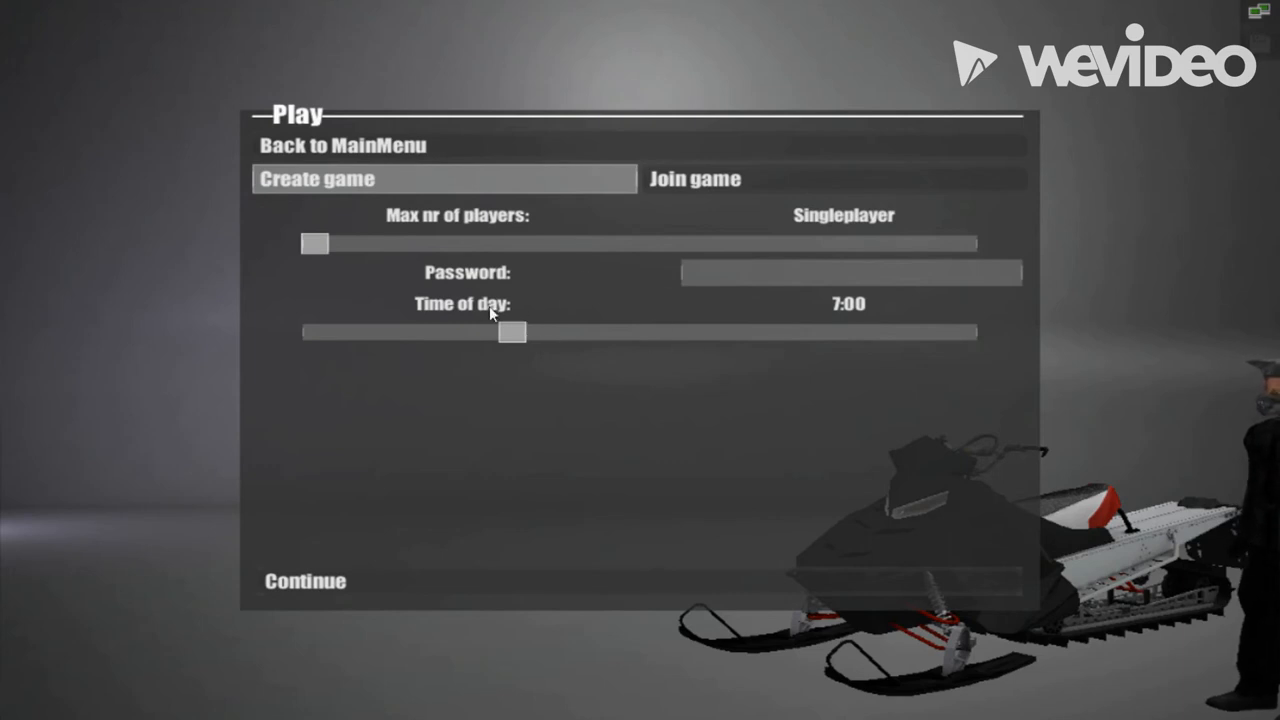
mouse_move(344, 248)
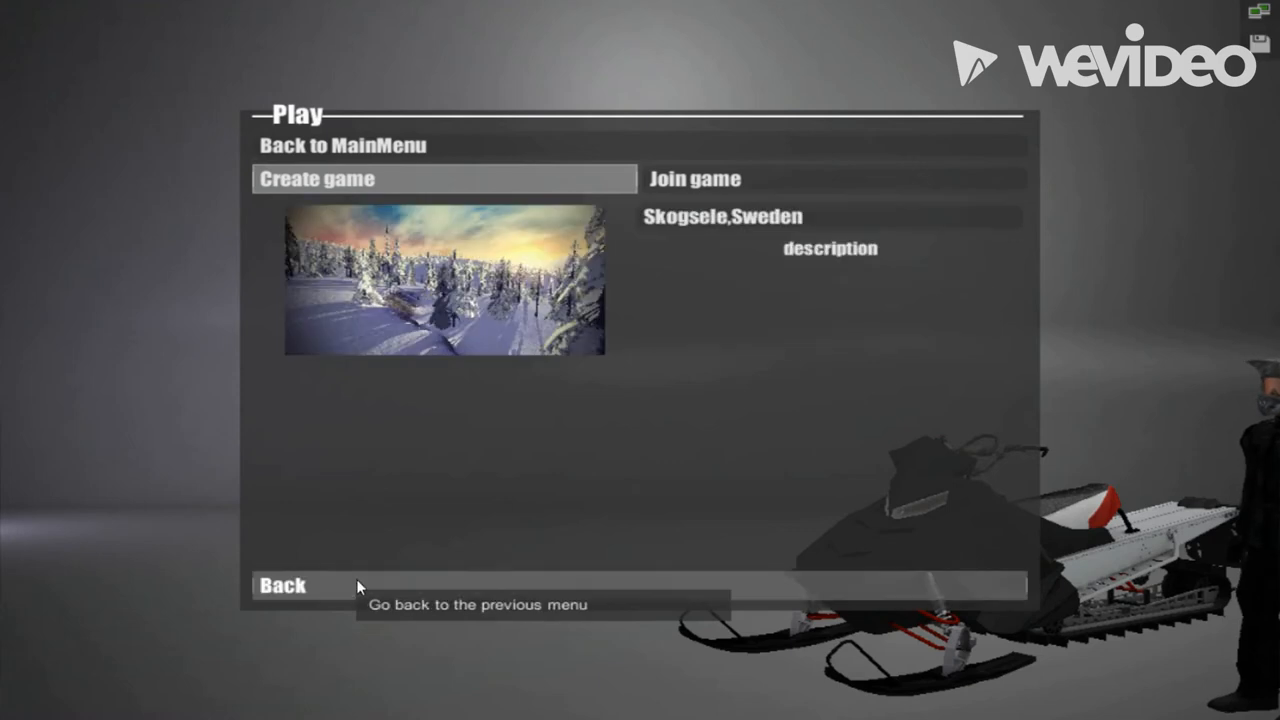
mouse_move(592, 354)
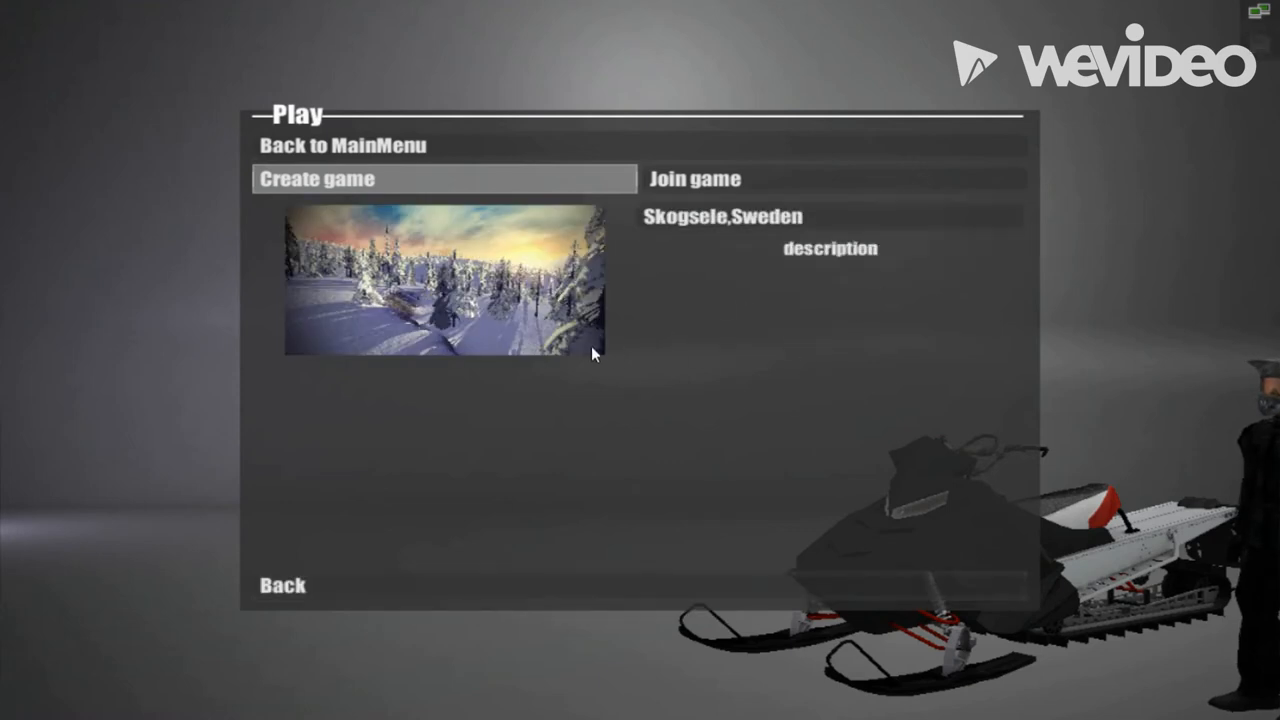
mouse_move(584, 336)
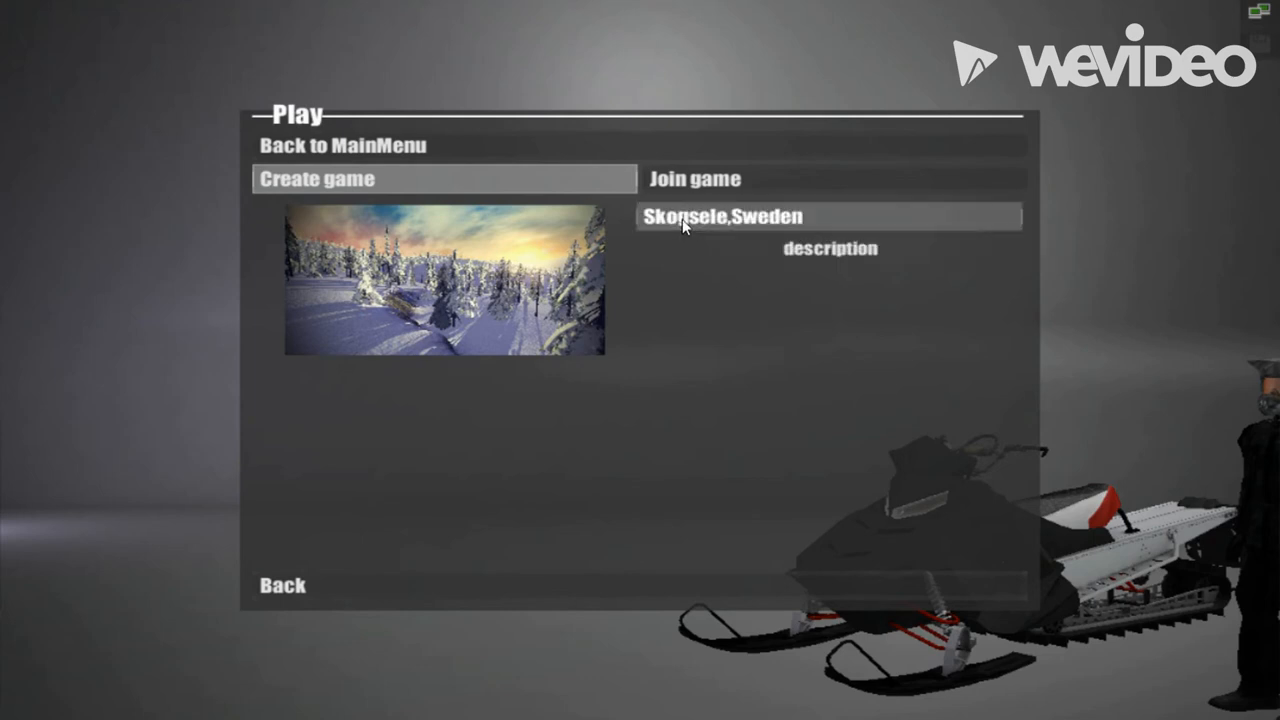
mouse_move(572, 360)
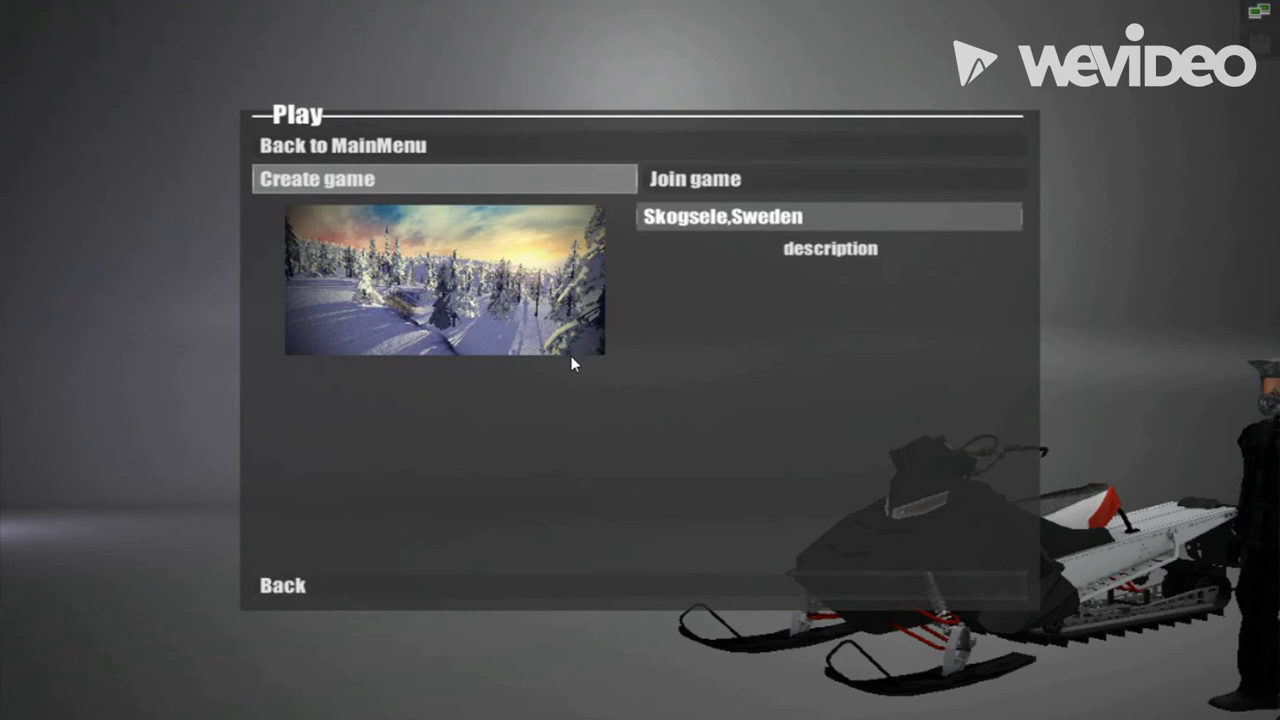
Start the single-player game on the Skogsele, Sweden map with the sled on the snow.
click(444, 178)
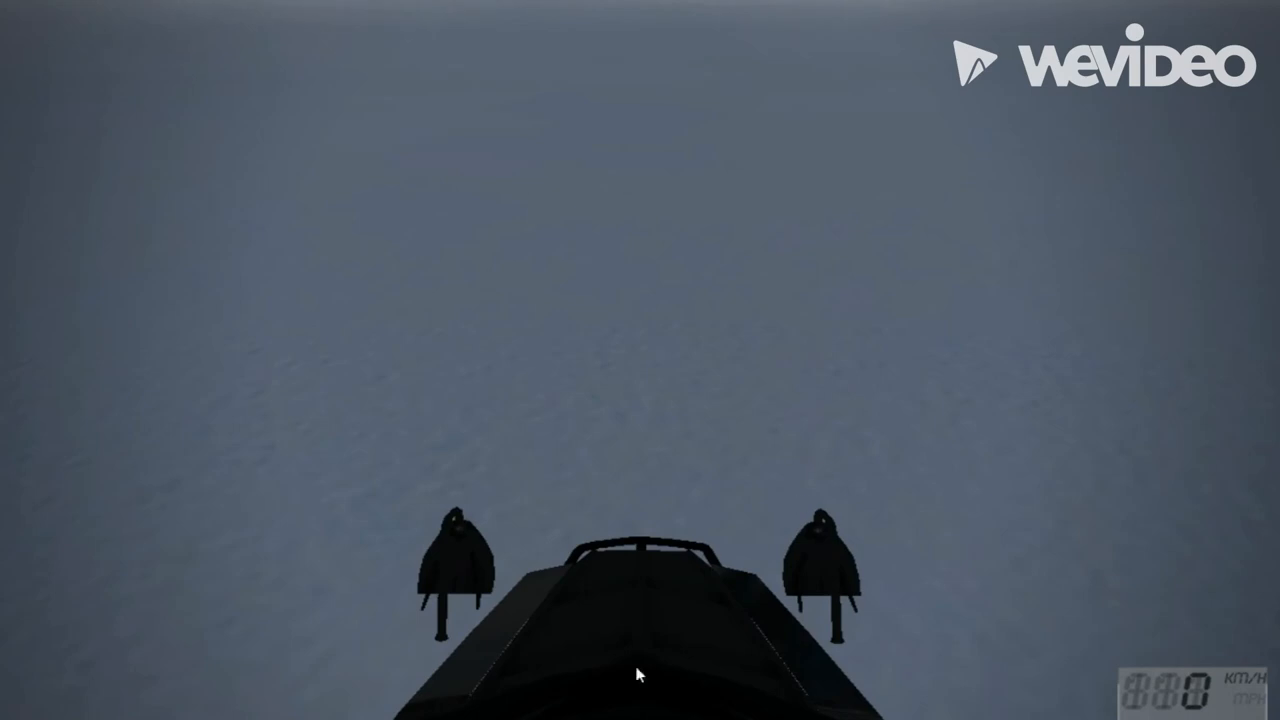
mouse_move(330, 570)
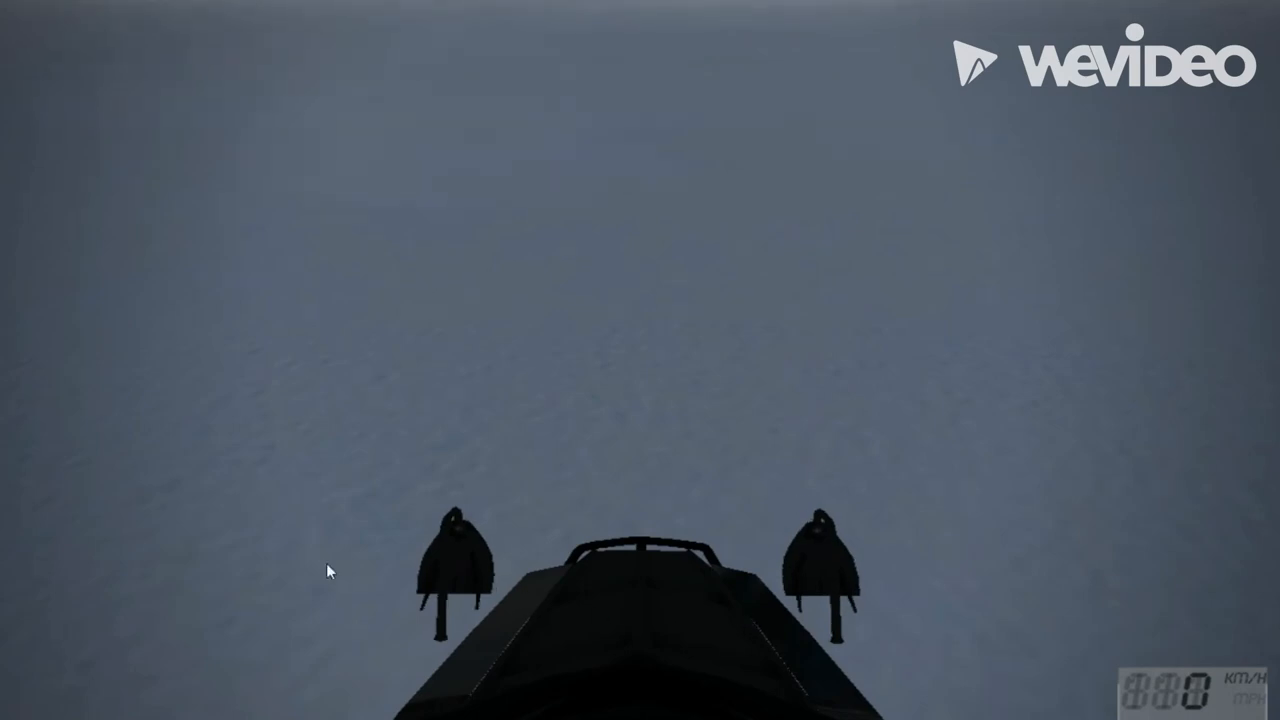
mouse_move(672, 624)
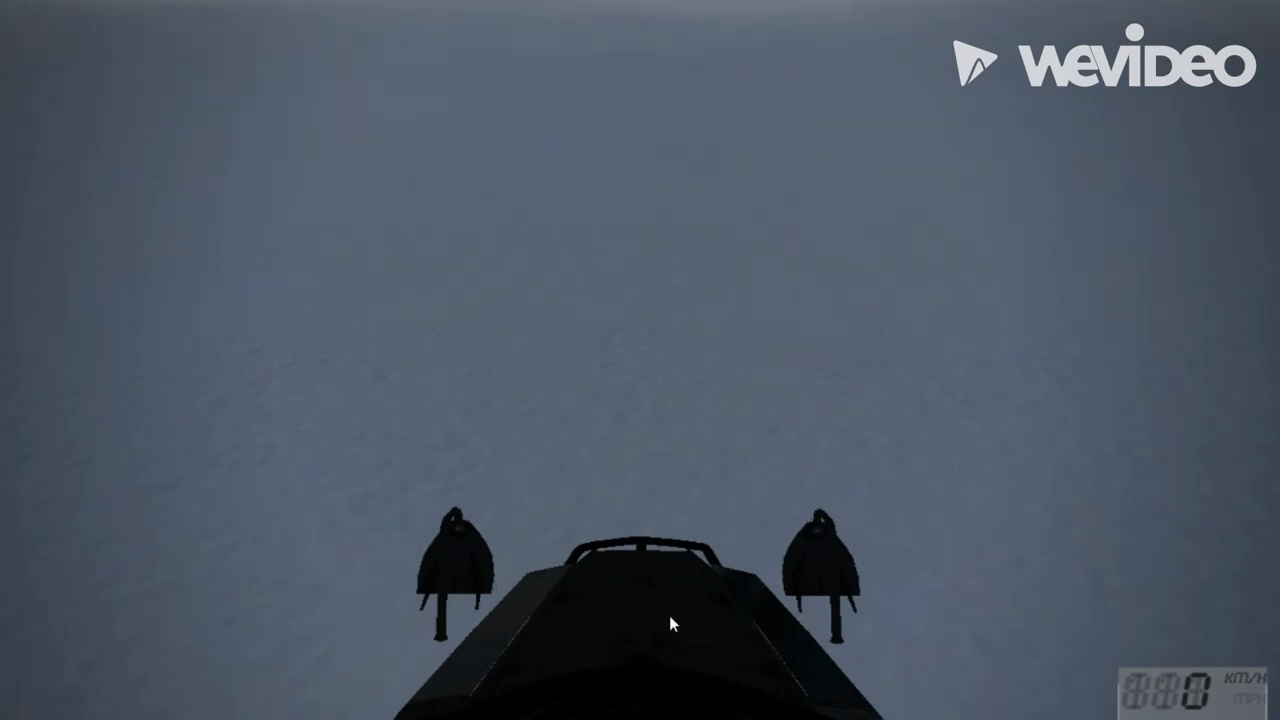
Exit the running game to the desktop from the pause menu.
key(Escape)
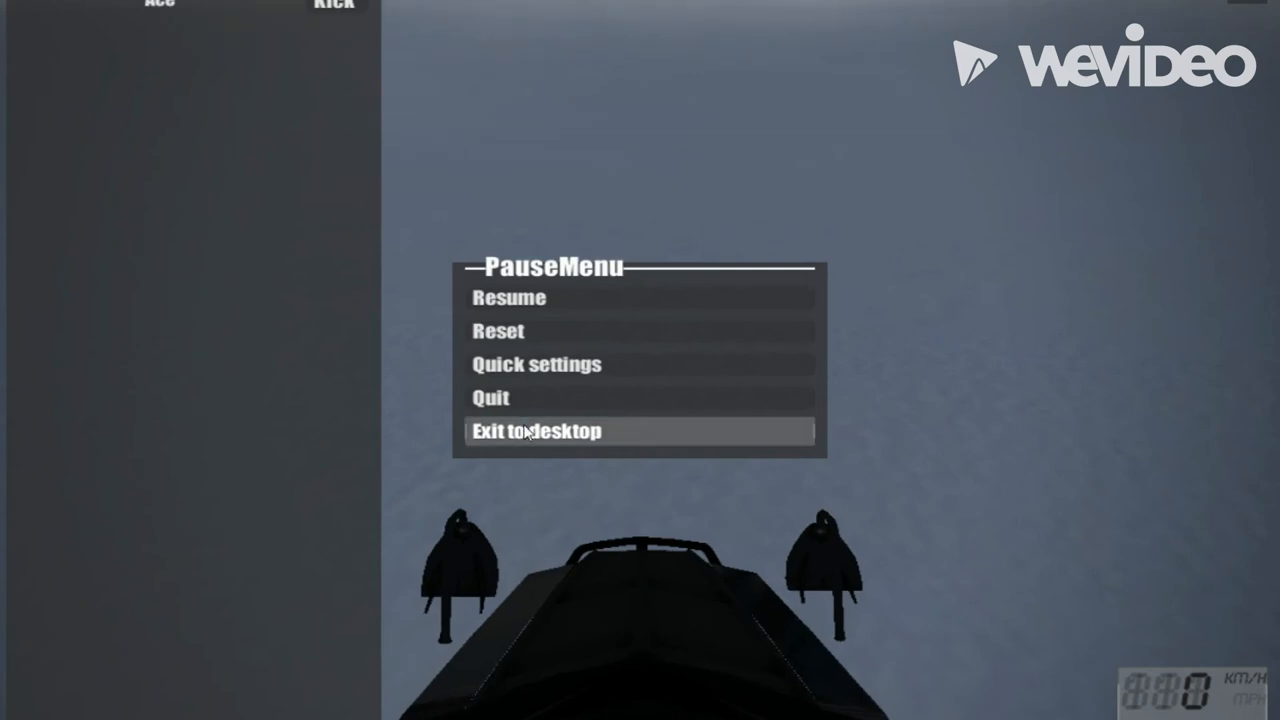
click(536, 432)
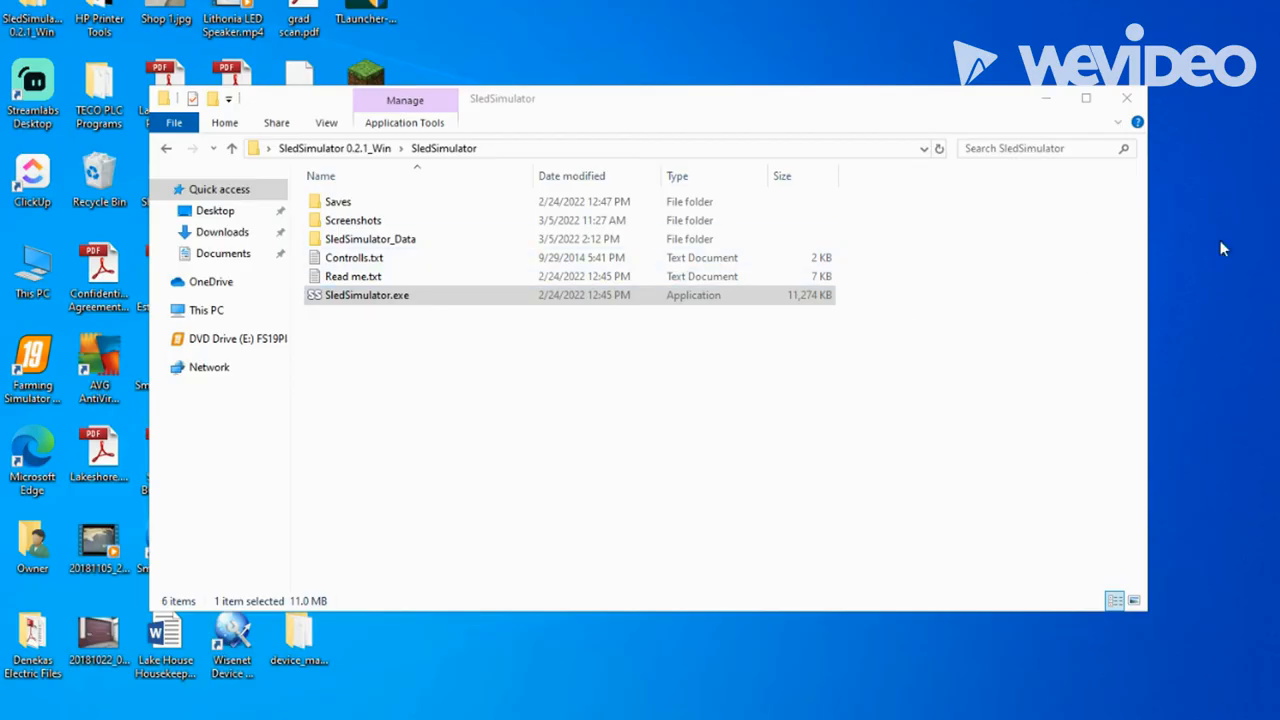
mouse_move(1044, 100)
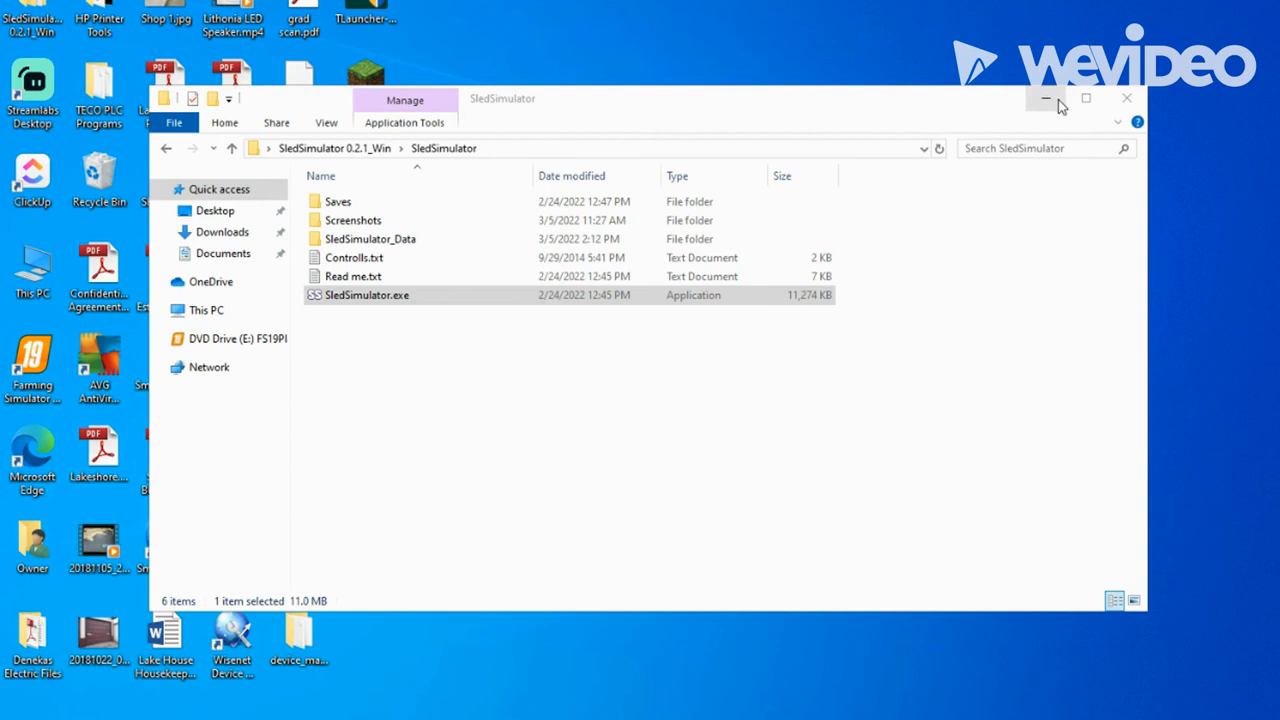
Minimize the SledSimulator File Explorer window to show the desktop.
click(1046, 100)
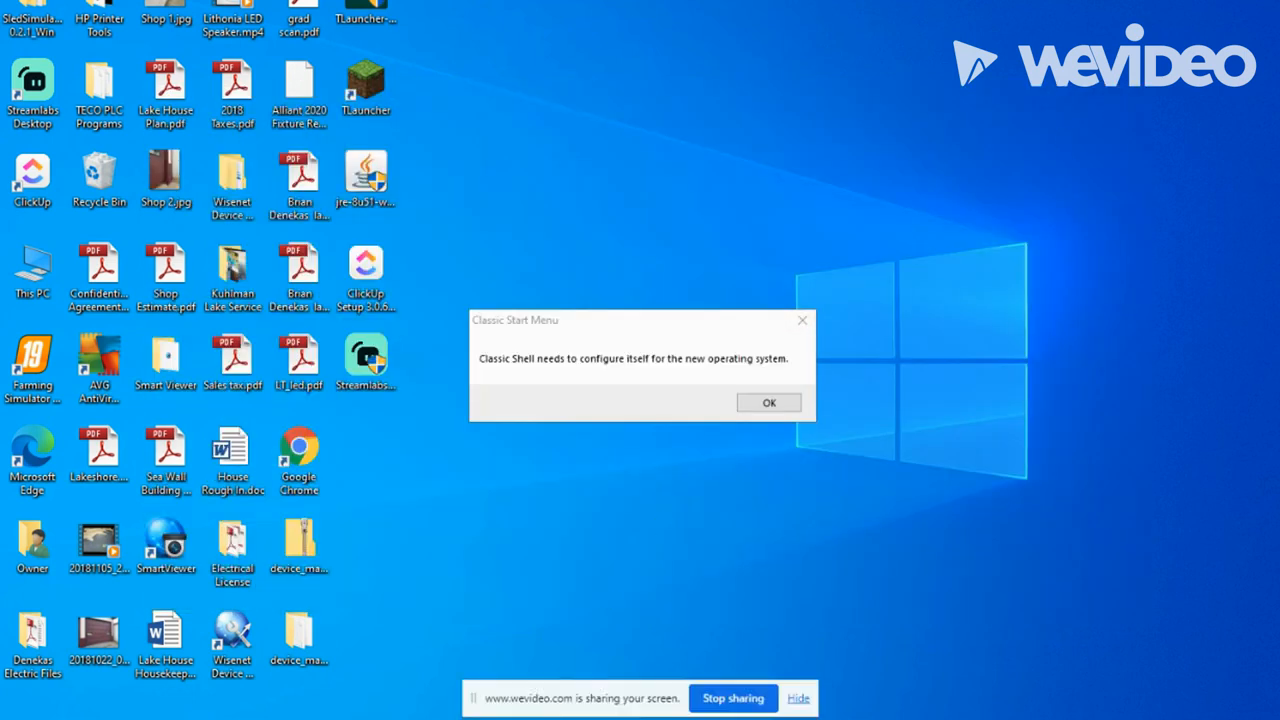
mouse_move(898, 490)
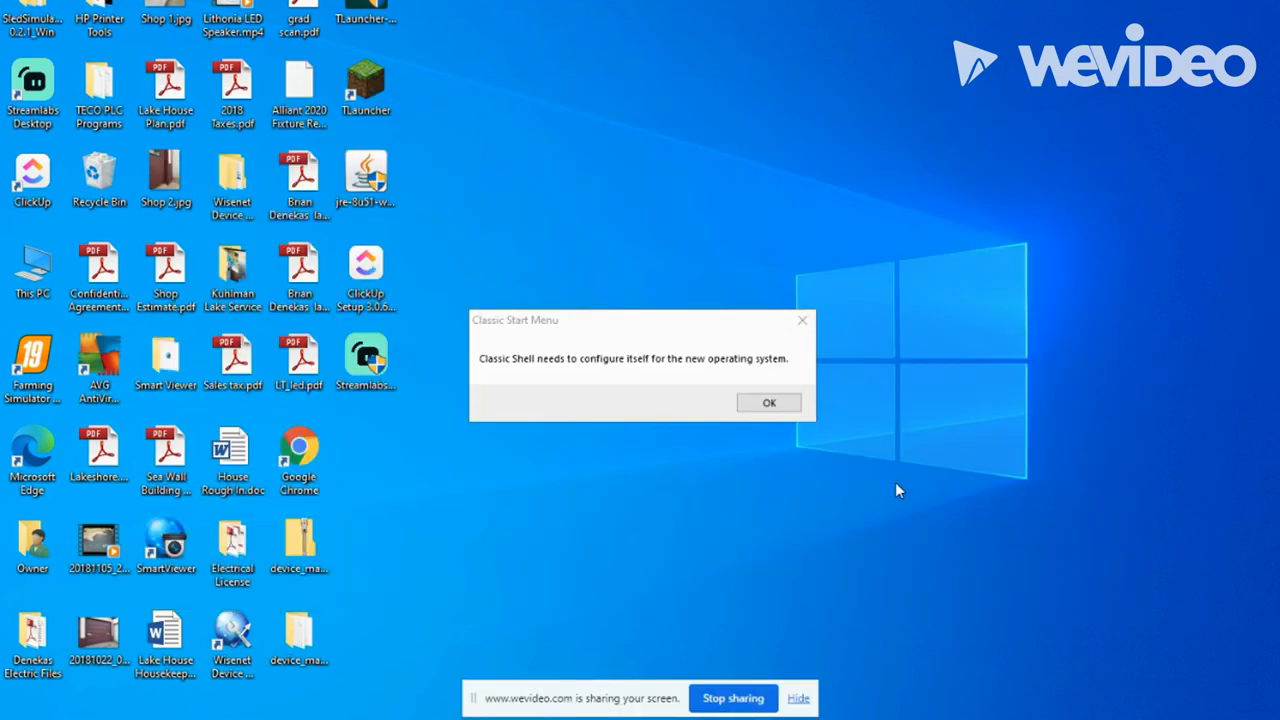
mouse_move(852, 428)
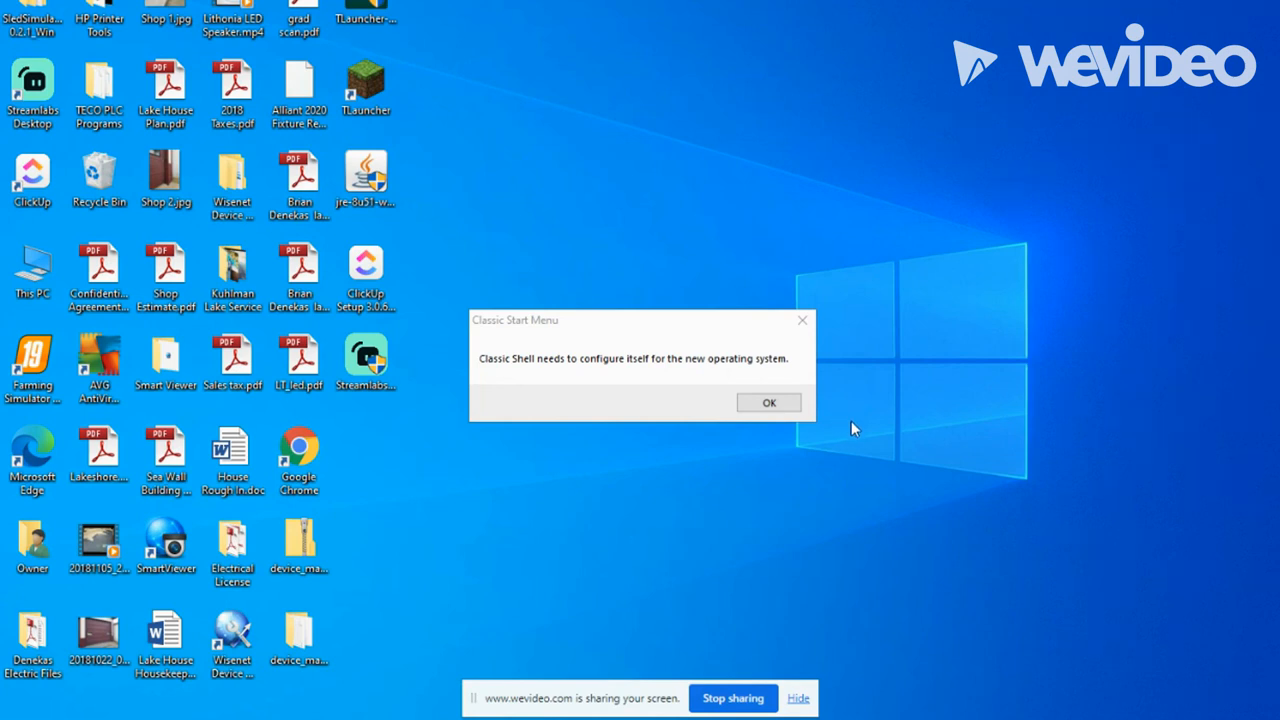
mouse_move(760, 504)
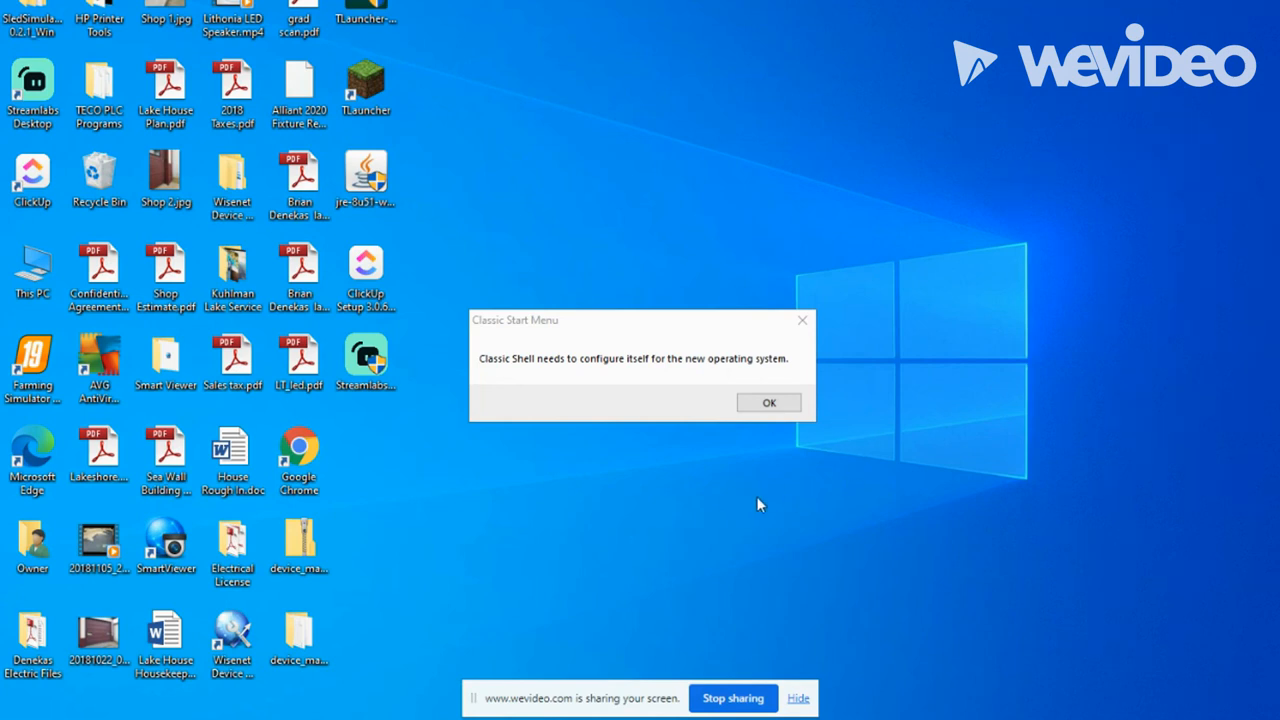
mouse_move(872, 460)
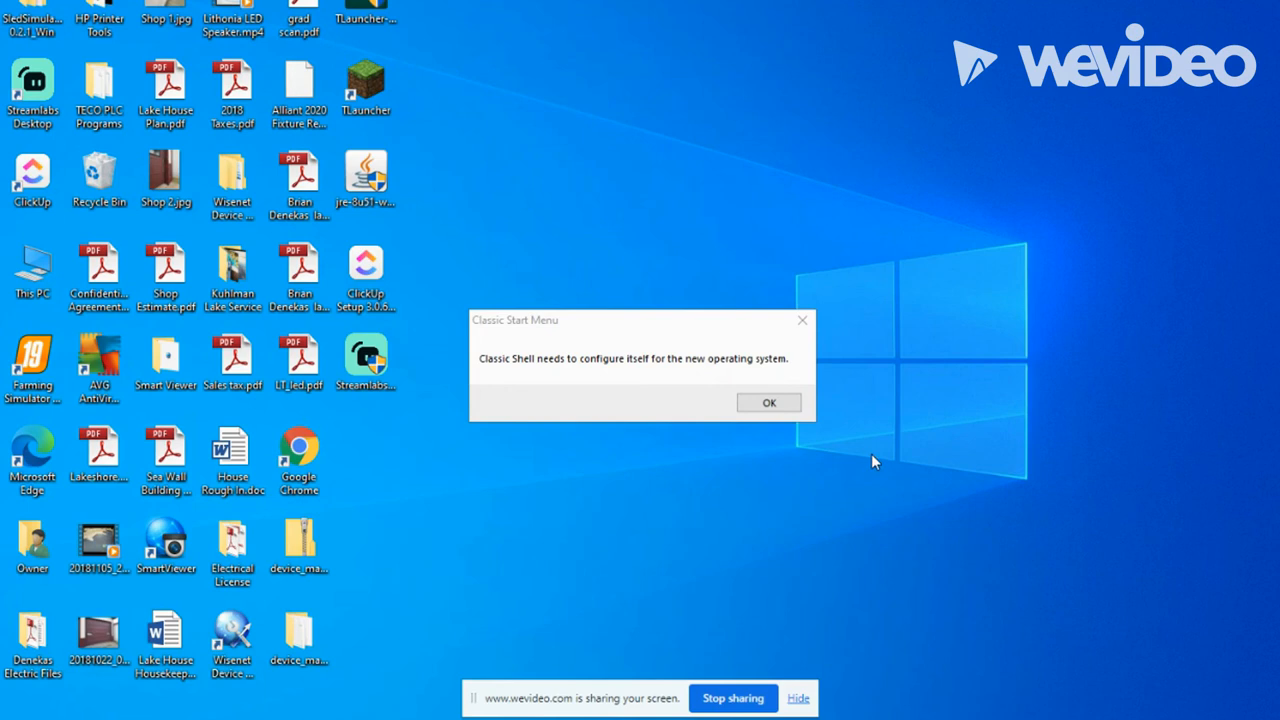
mouse_move(776, 640)
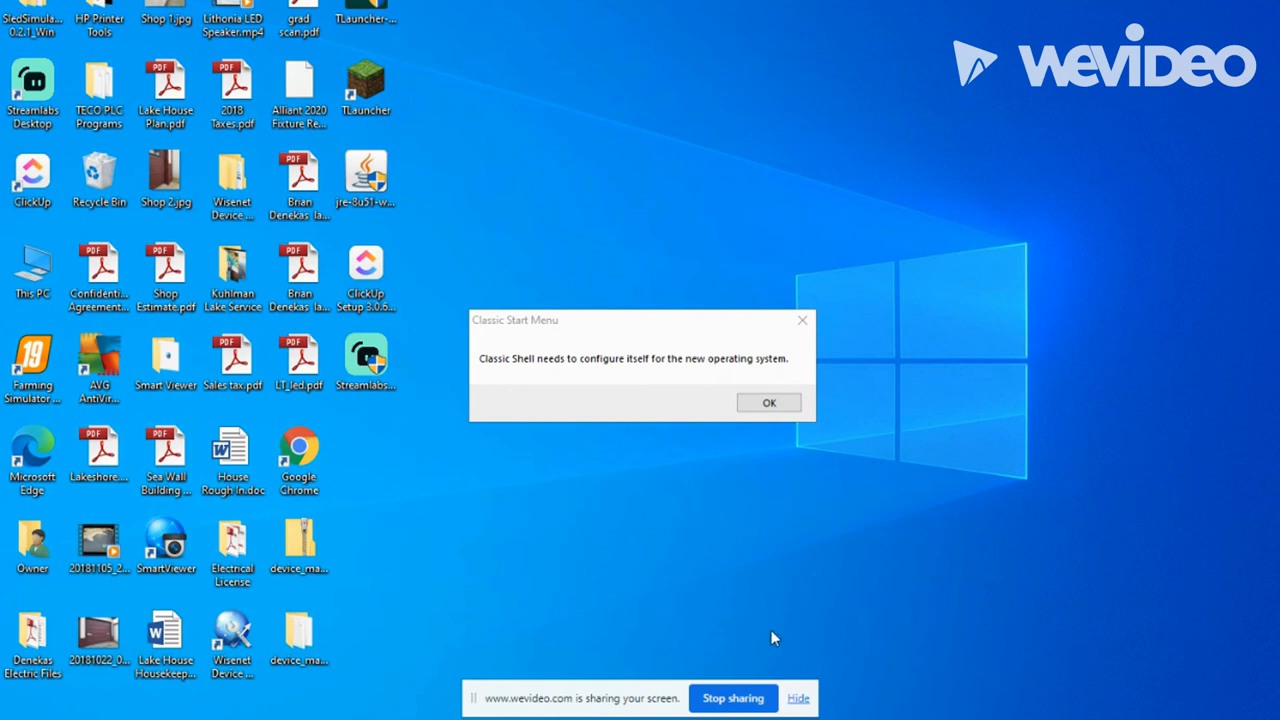
mouse_move(756, 672)
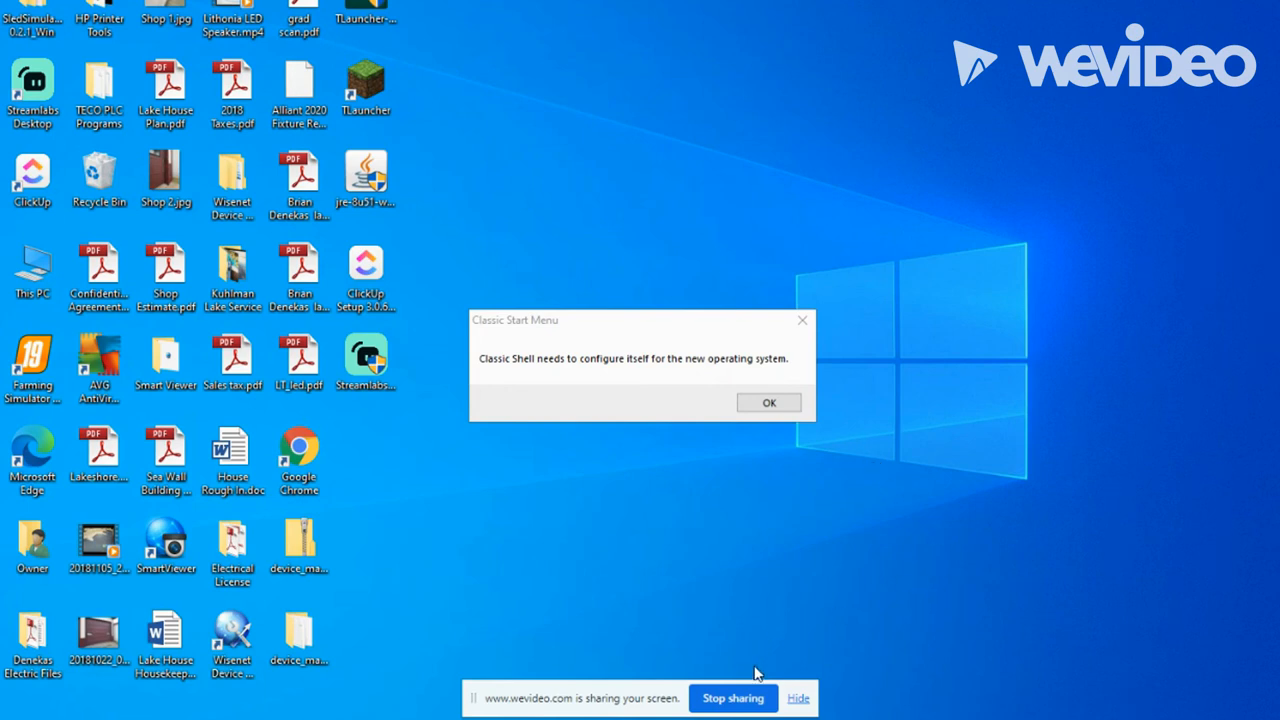